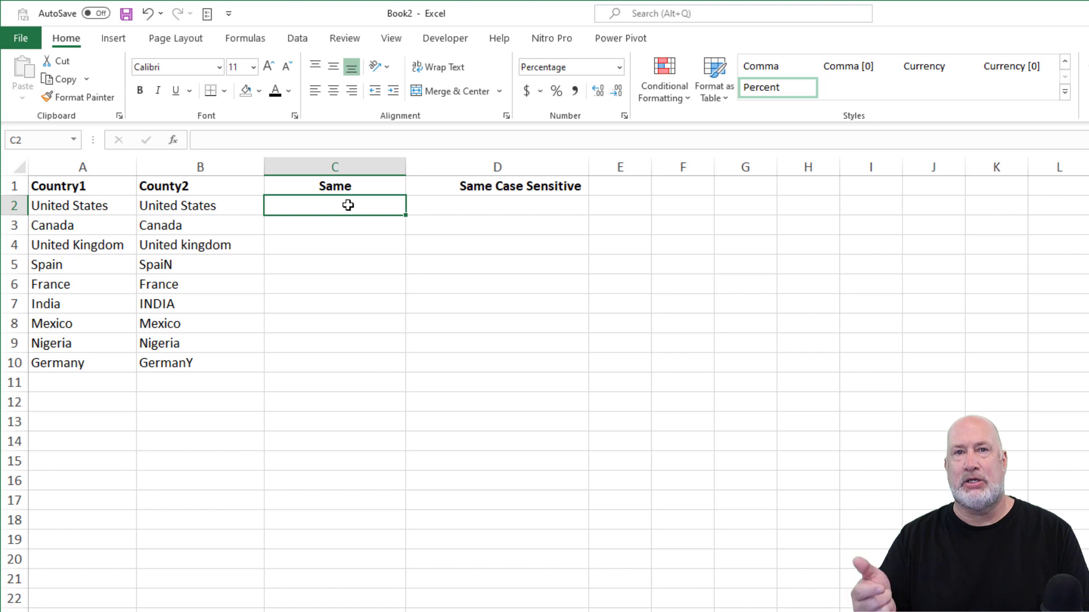
Enter =A2=B2 in C2 to compare the first Country1 and County2 names.
type("=A2")
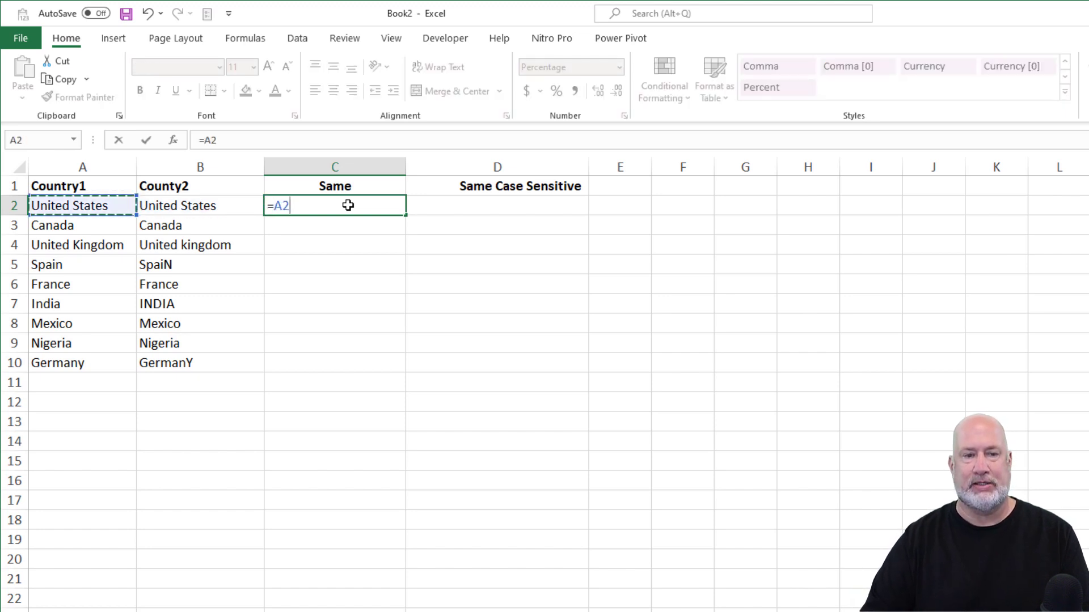
type("=")
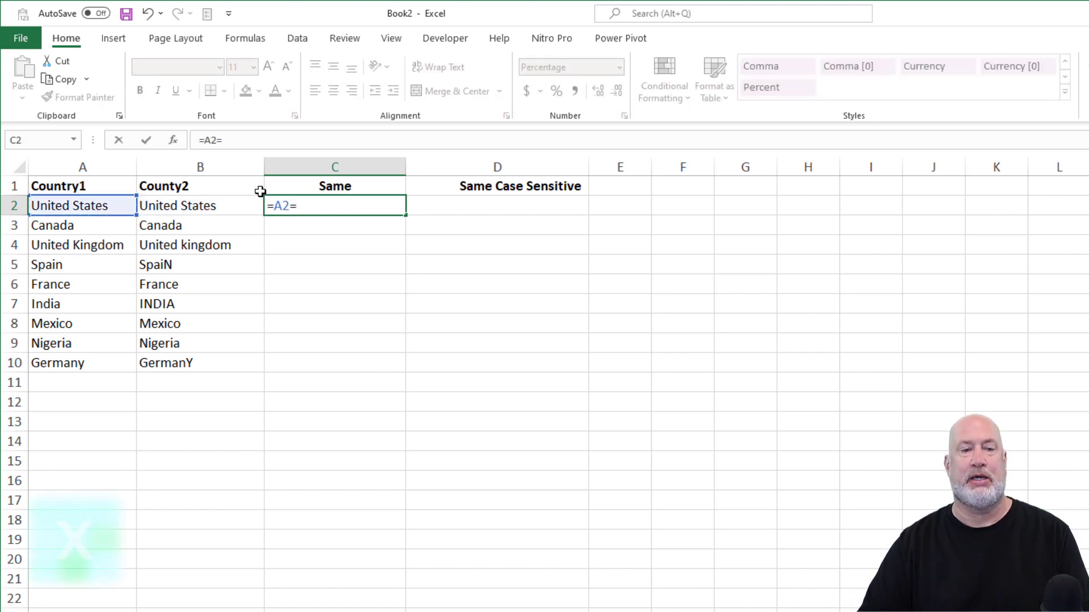
left_click(199, 205)
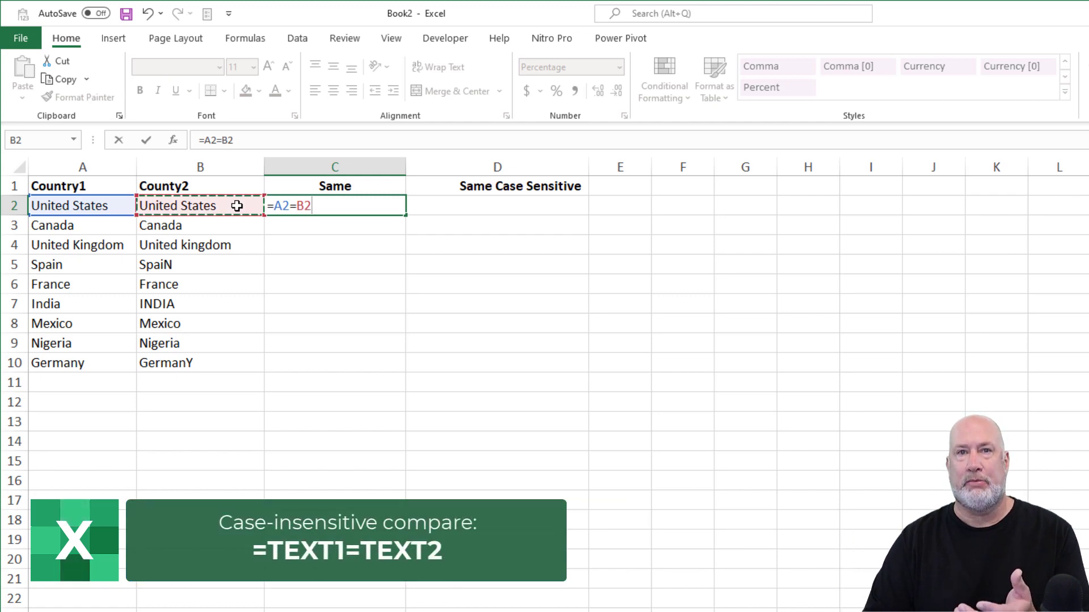
key("Return")
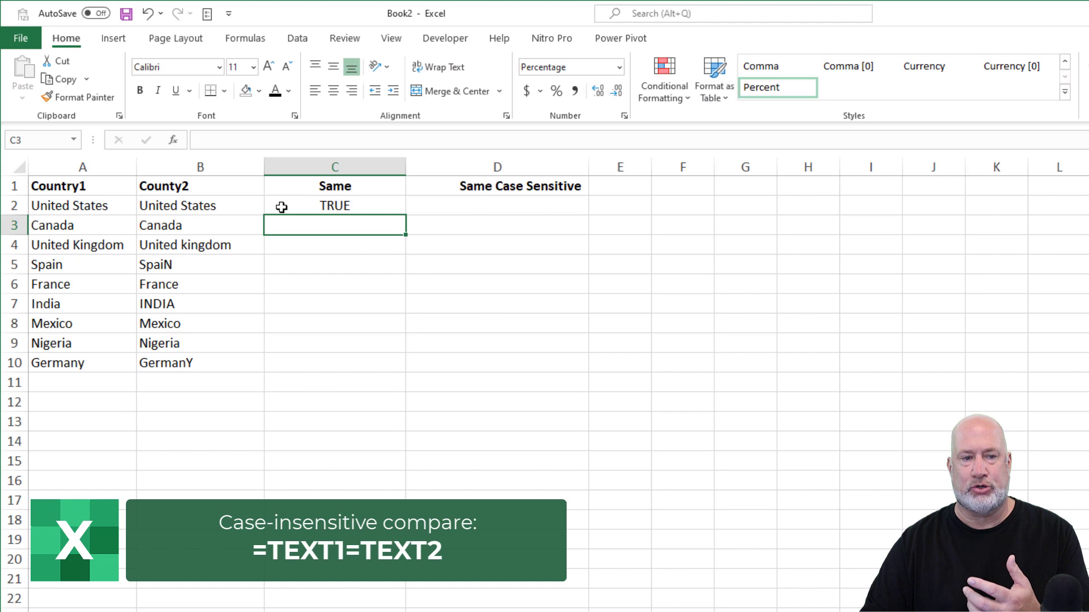
left_click(335, 205)
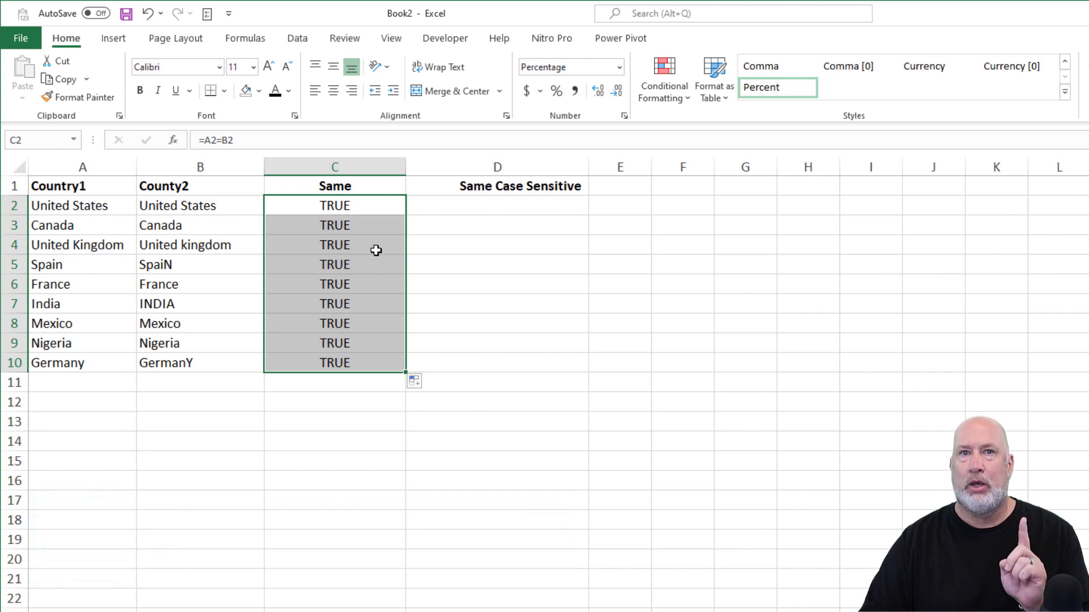
mouse_move(218, 265)
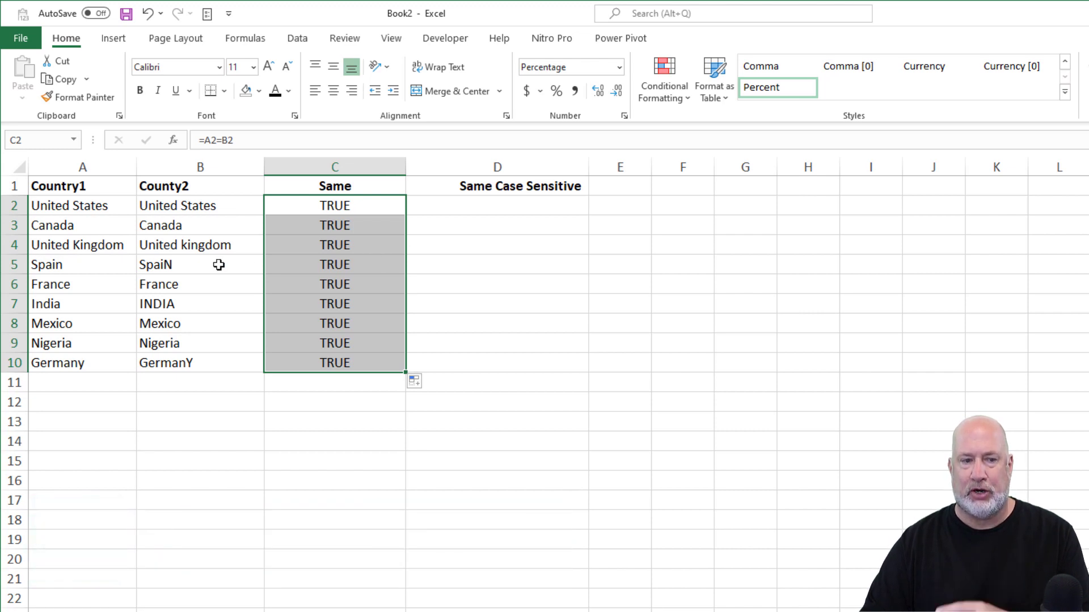
Build a =TRIM(B2) helper column and paste the trimmed names over County2 as values.
double_click(200, 265)
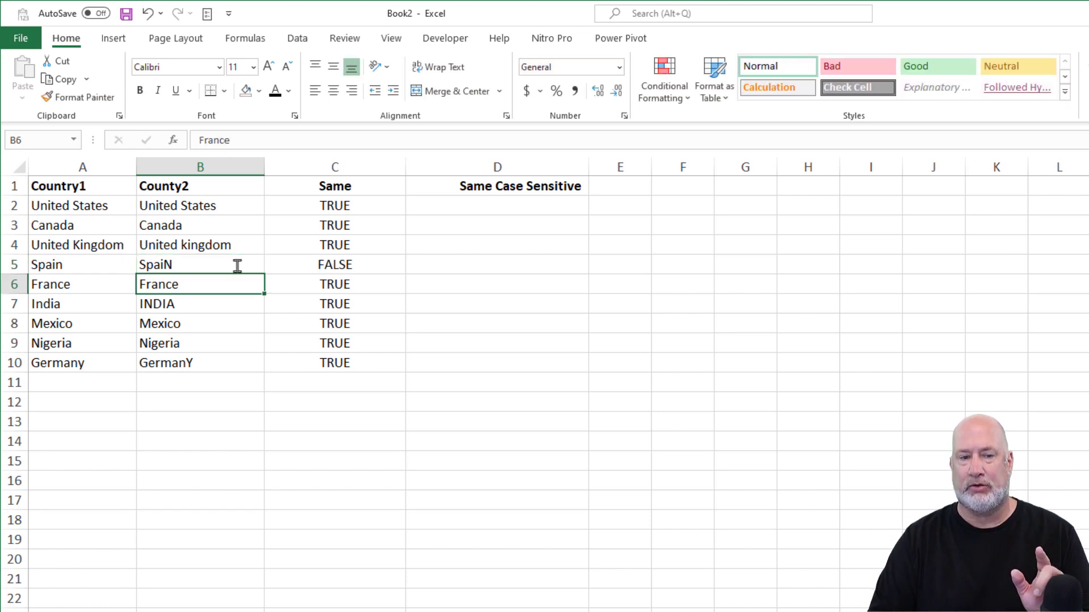
left_click(619, 264)
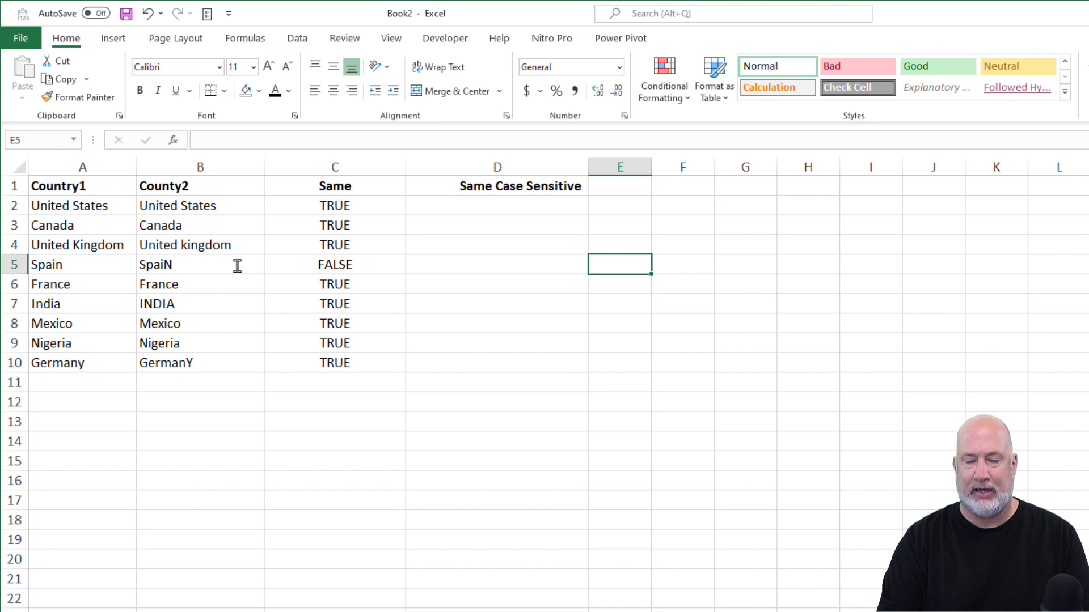
type("=")
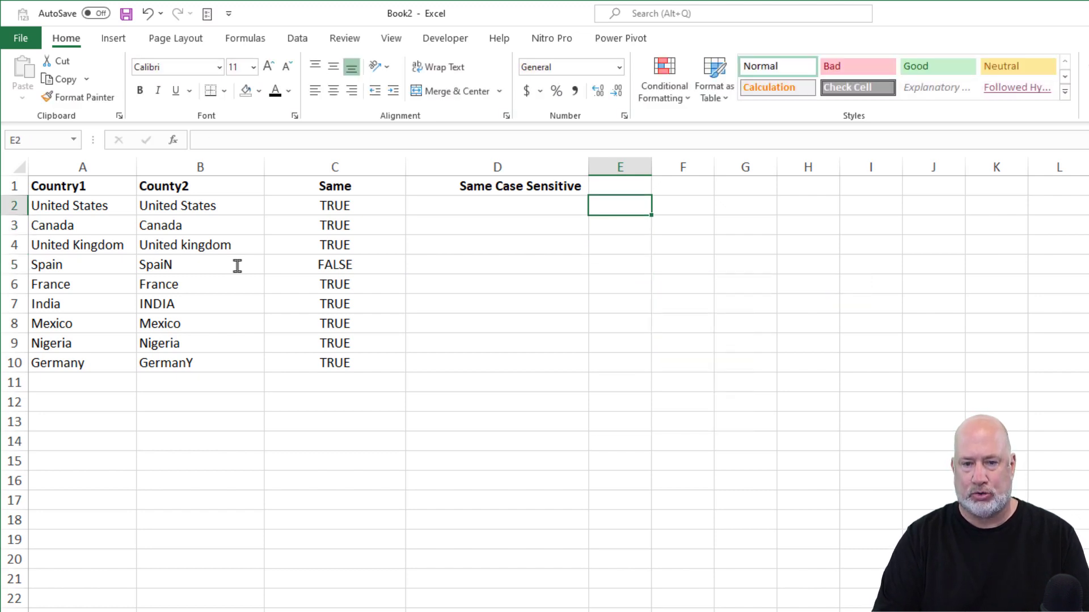
type("=TRIM(B2:B10")
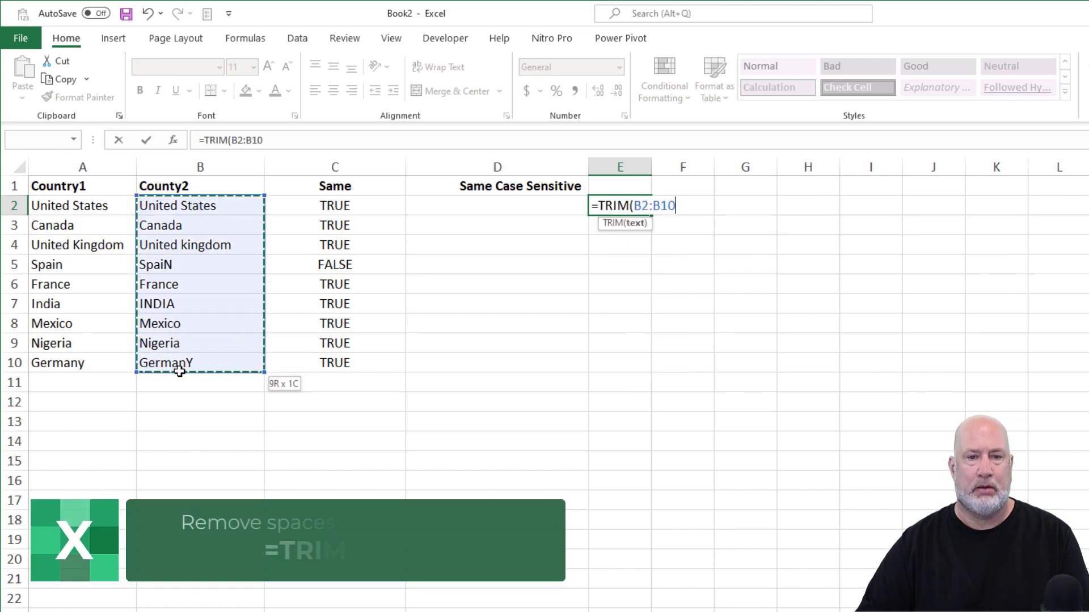
left_click(200, 204)
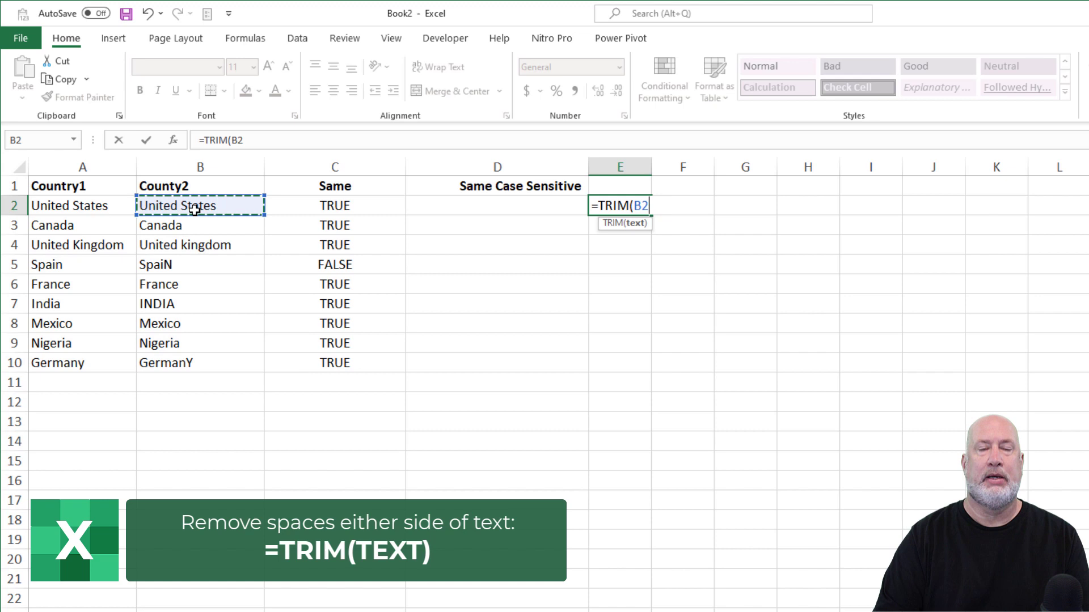
key("Return")
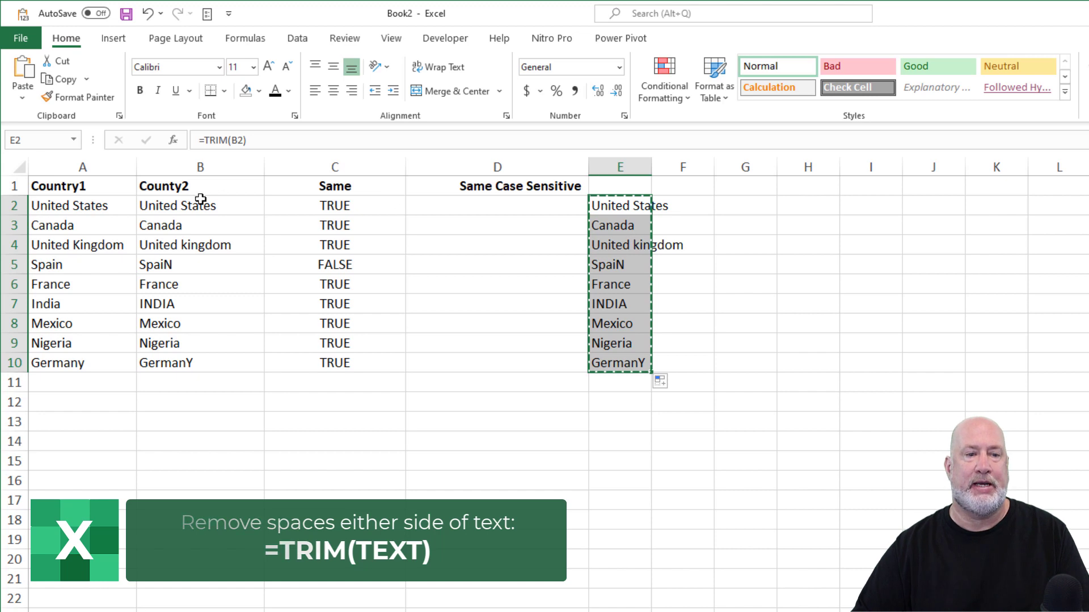
left_click(200, 204)
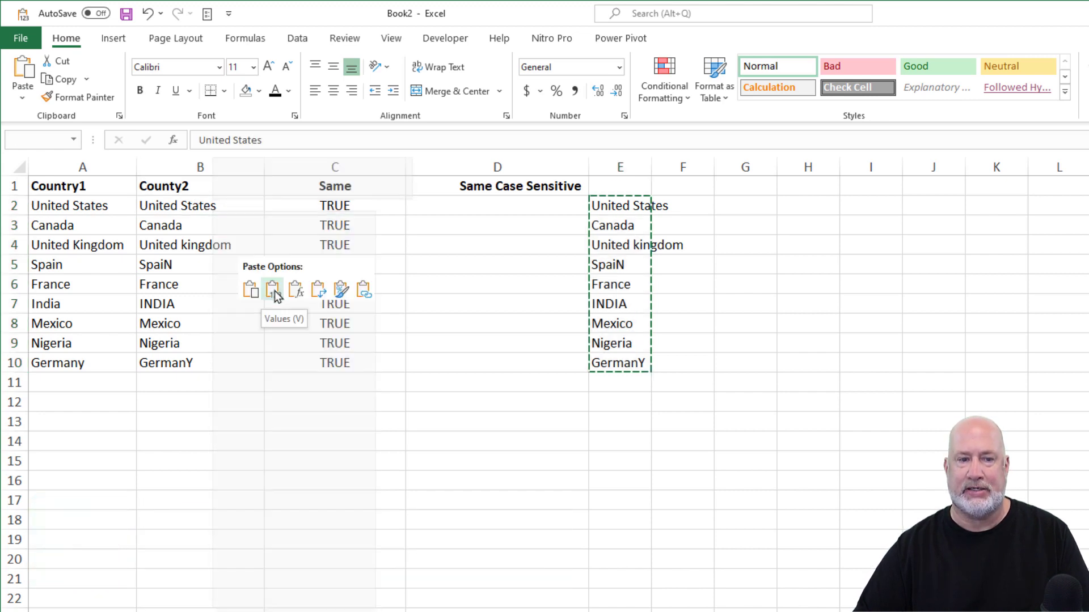
left_click(272, 290)
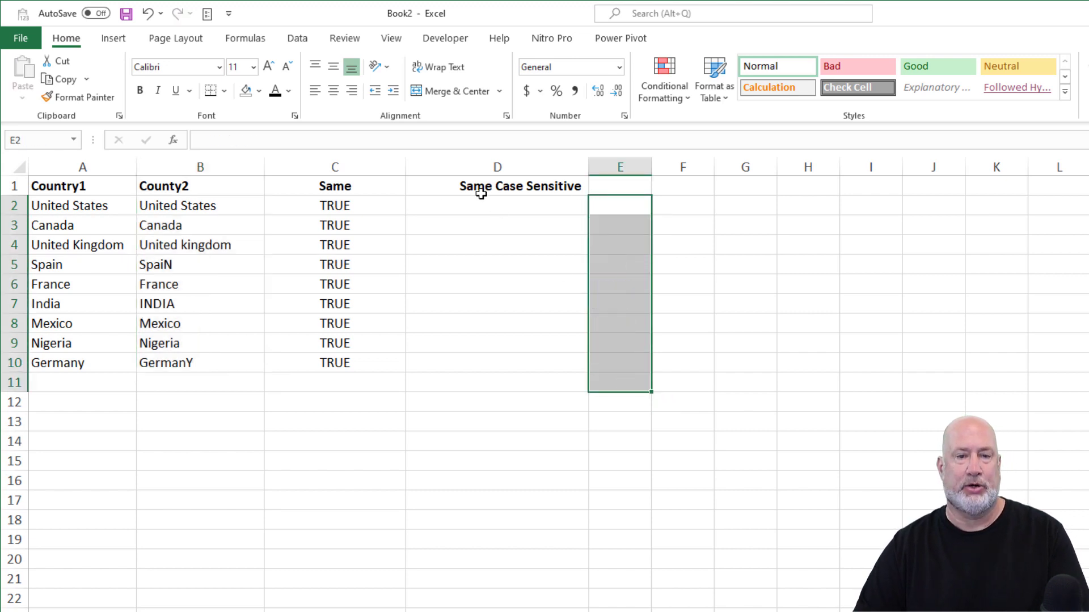
Enter =EXACT(A2,B2) in D2 to compare the first names case-sensitively.
left_click(497, 205)
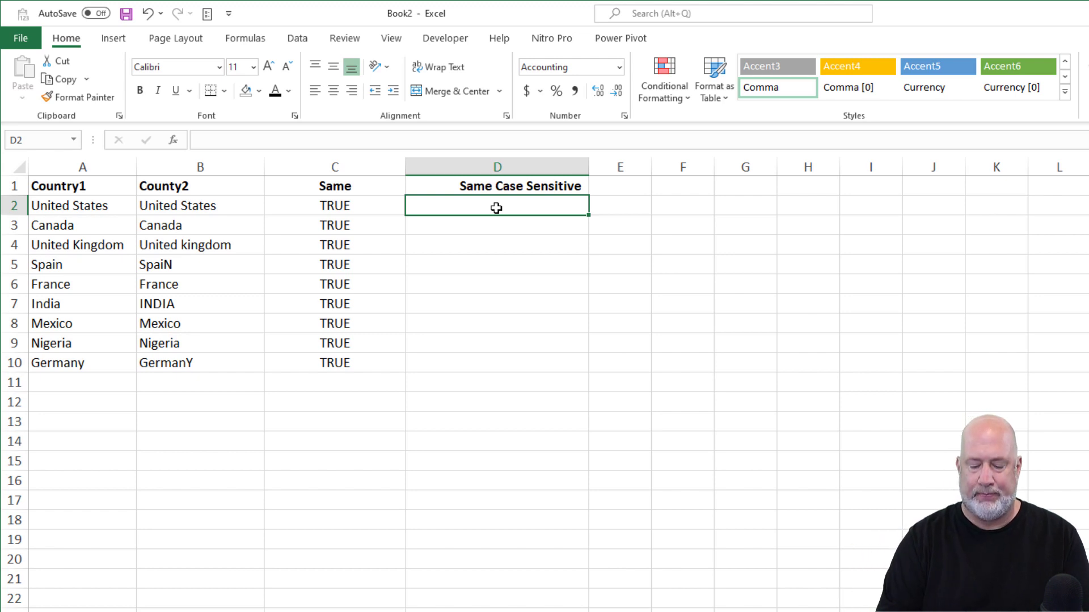
type("=")
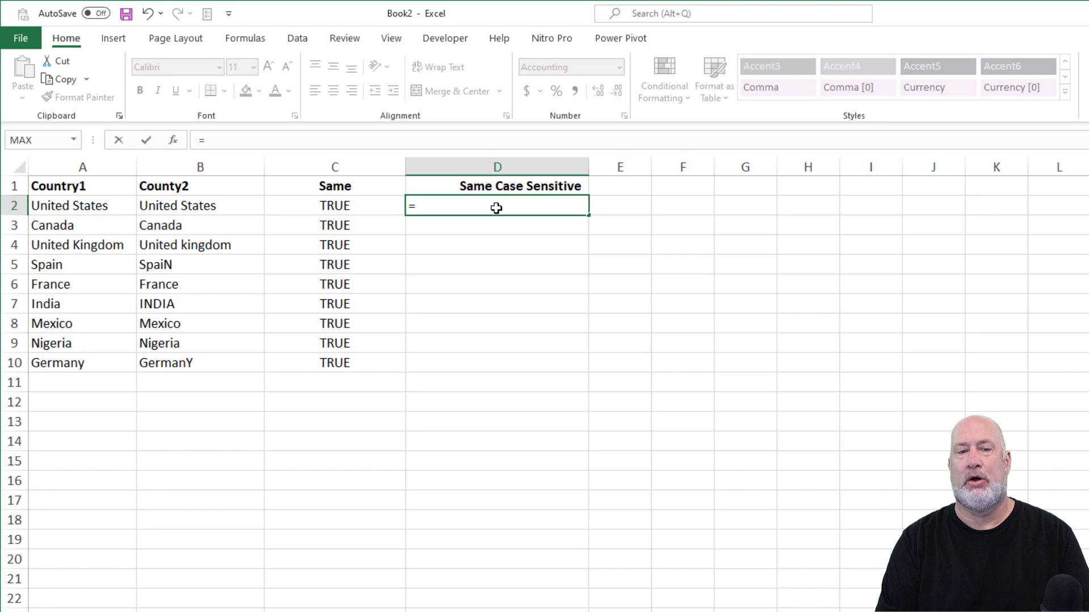
type("exa")
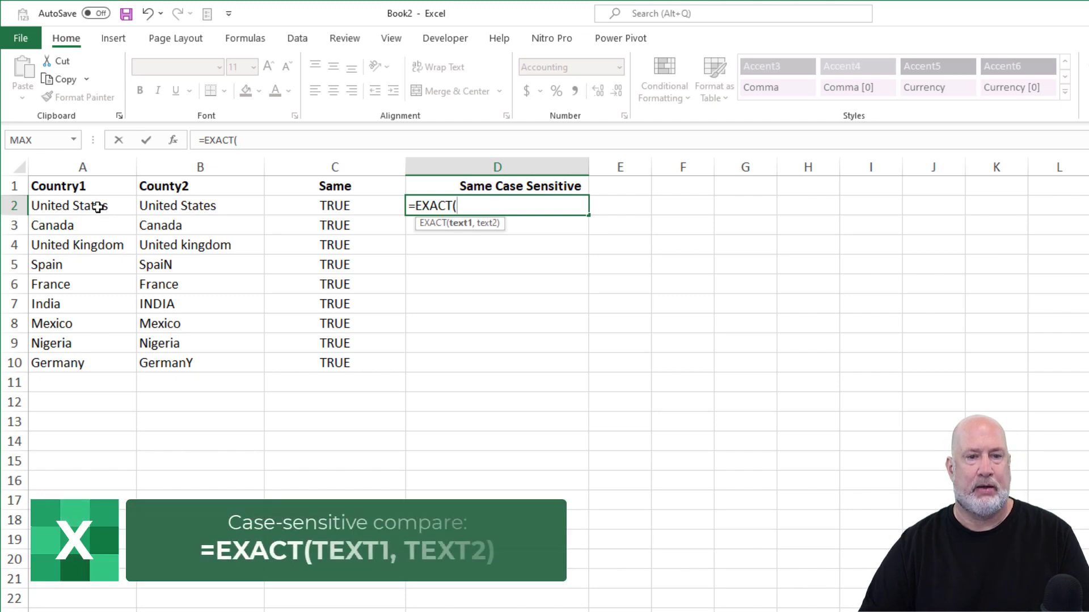
left_click(82, 205)
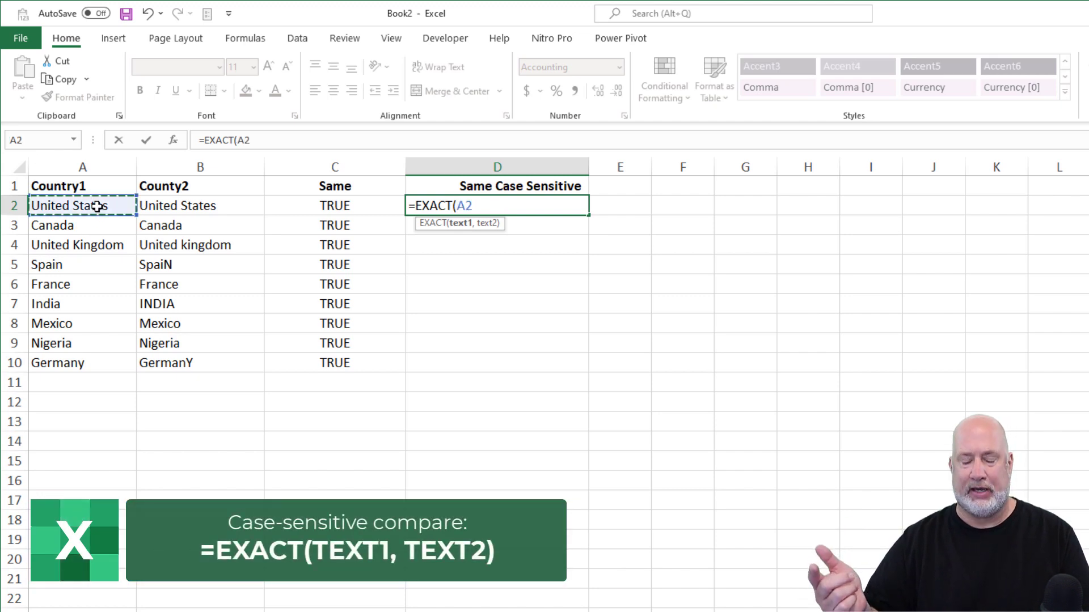
type(",")
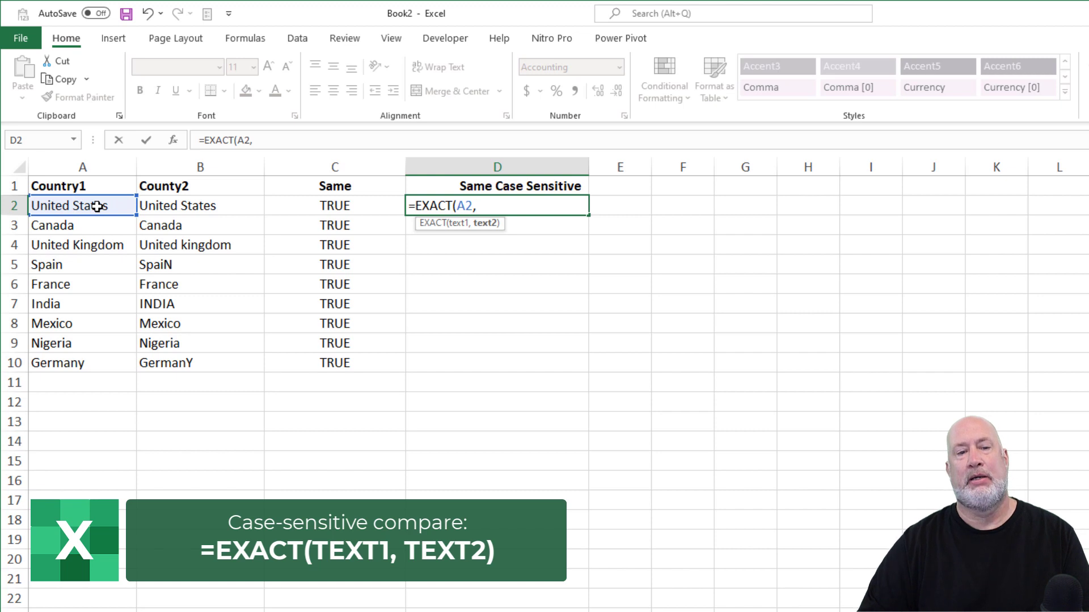
left_click(200, 204)
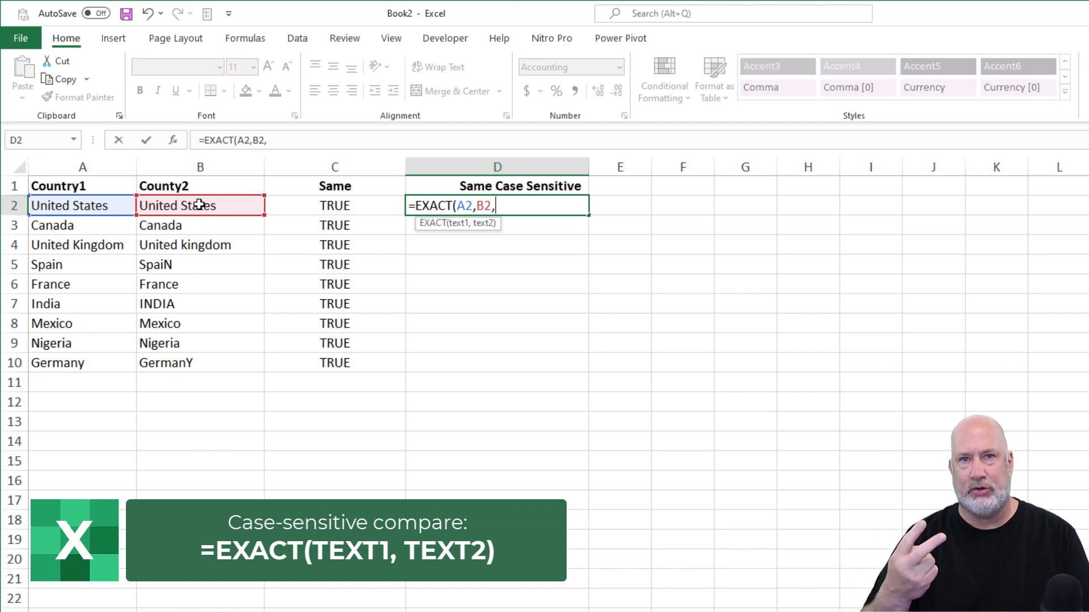
key("Backspace")
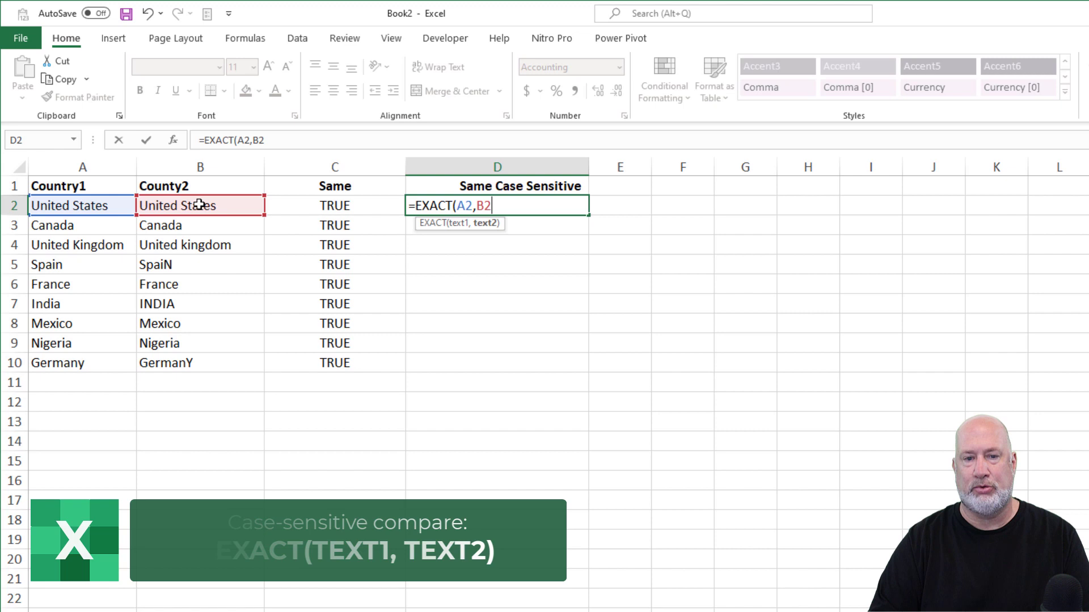
type(")")
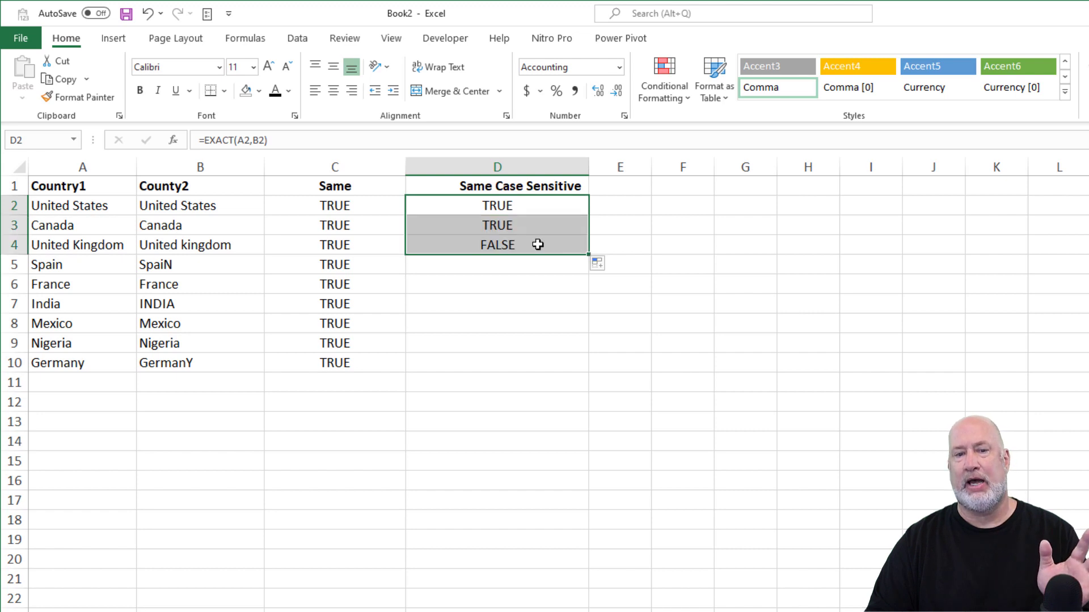
Fill the EXACT check down to D10 and inspect the Spain and France rows.
left_click(497, 244)
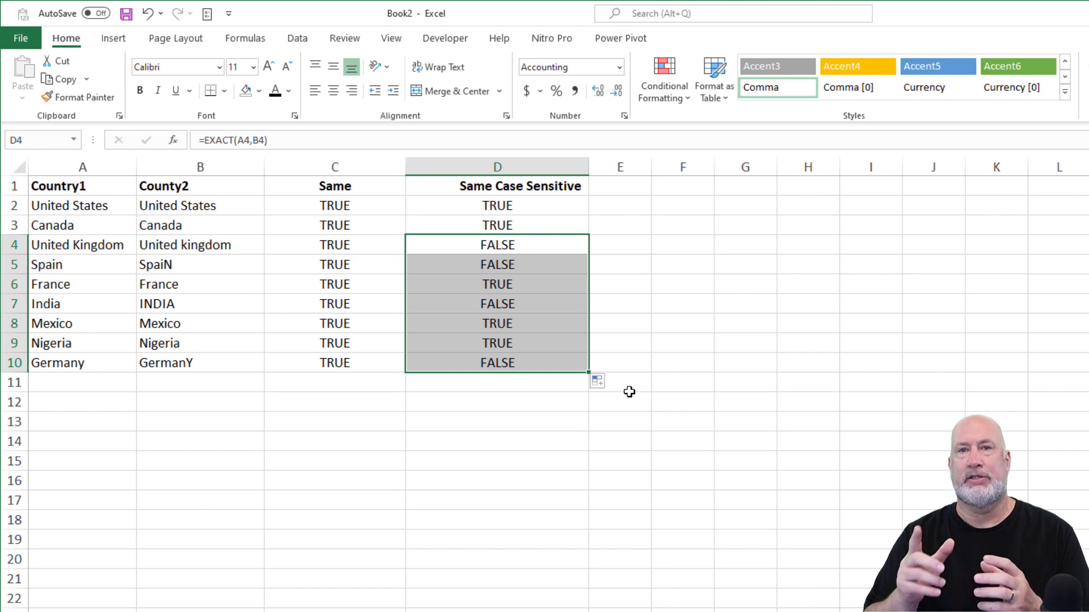
left_click(496, 265)
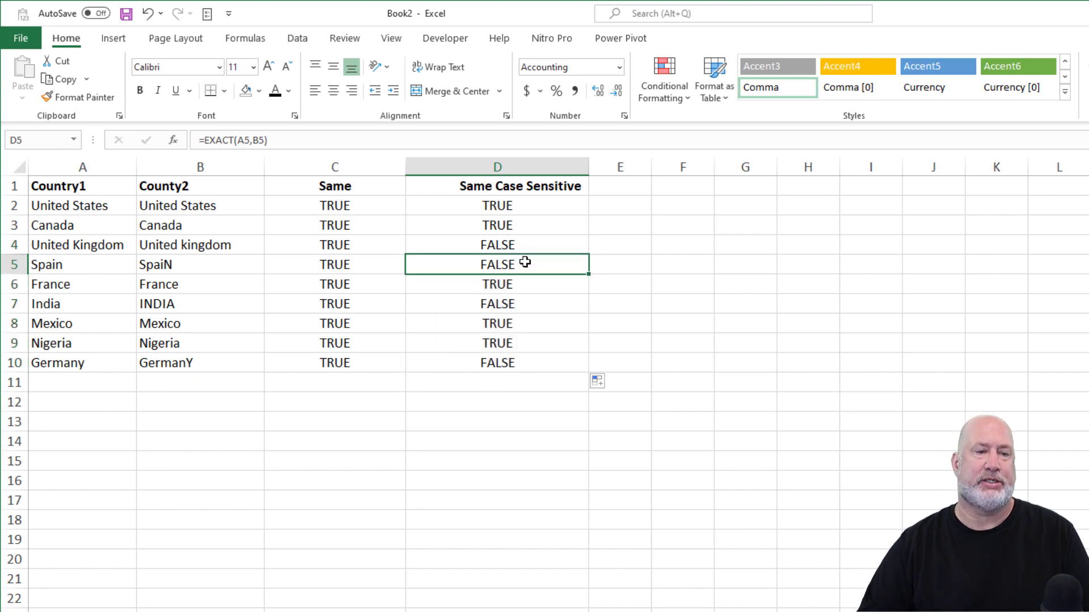
left_click(82, 284)
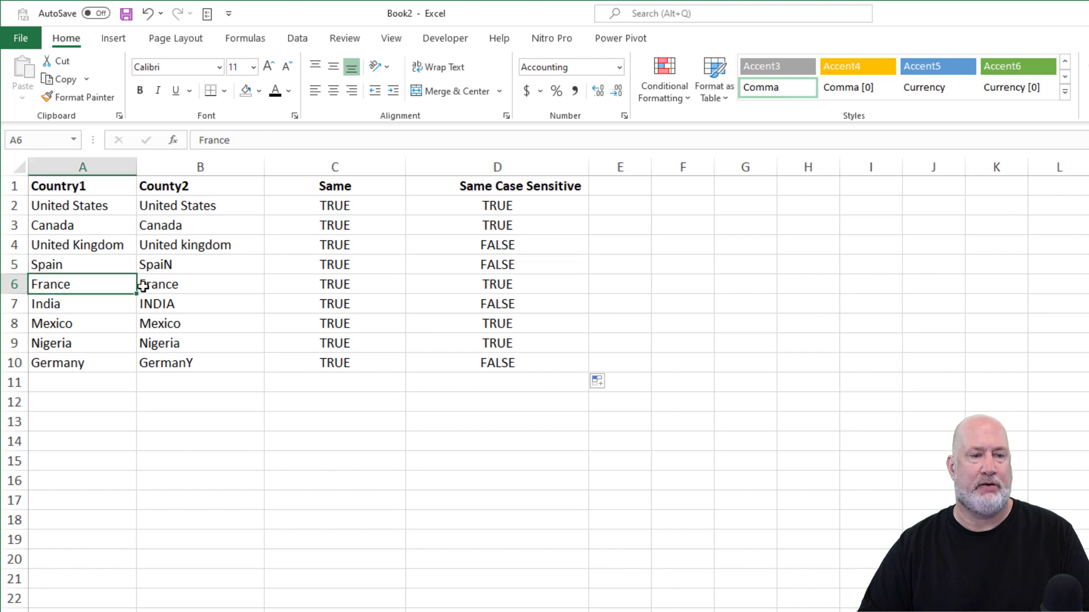
Paste the France names from row 6 into row 15 starting at A15.
left_click(200, 284)
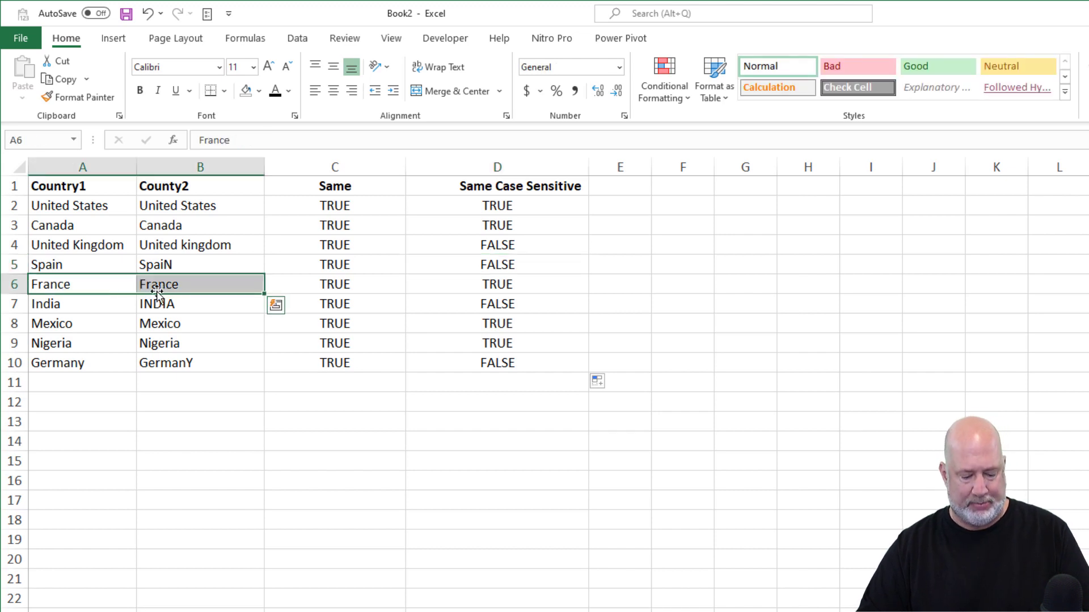
left_click(81, 461)
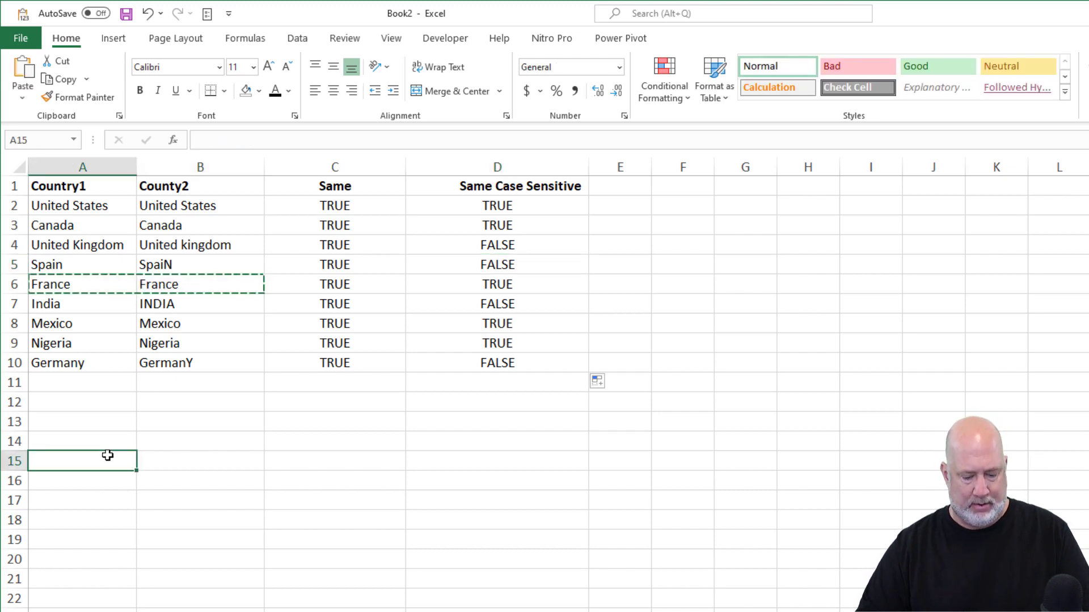
key("ctrl+v")
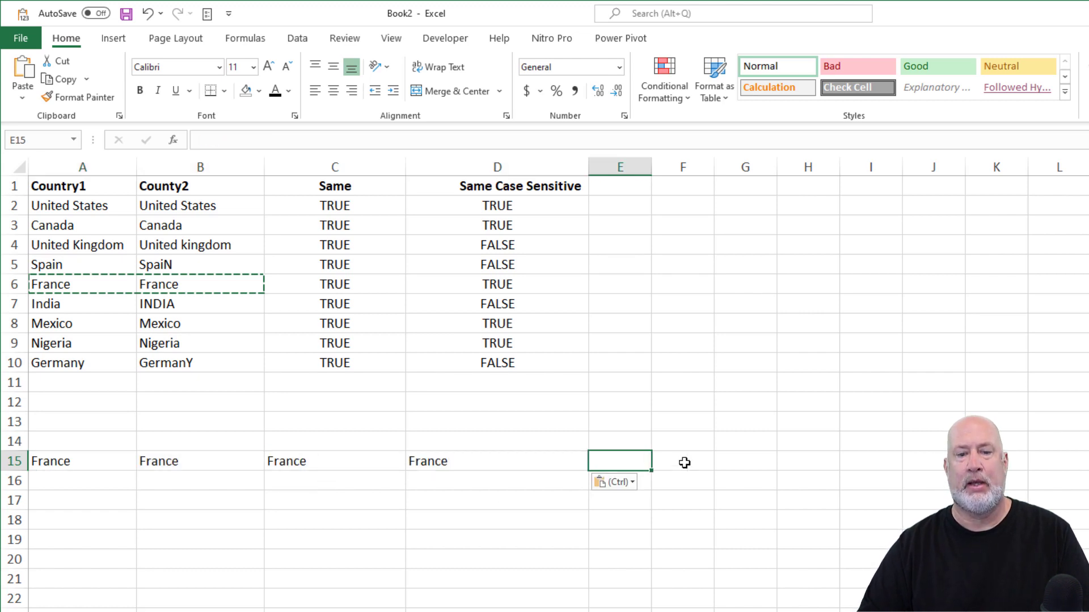
mouse_move(711, 468)
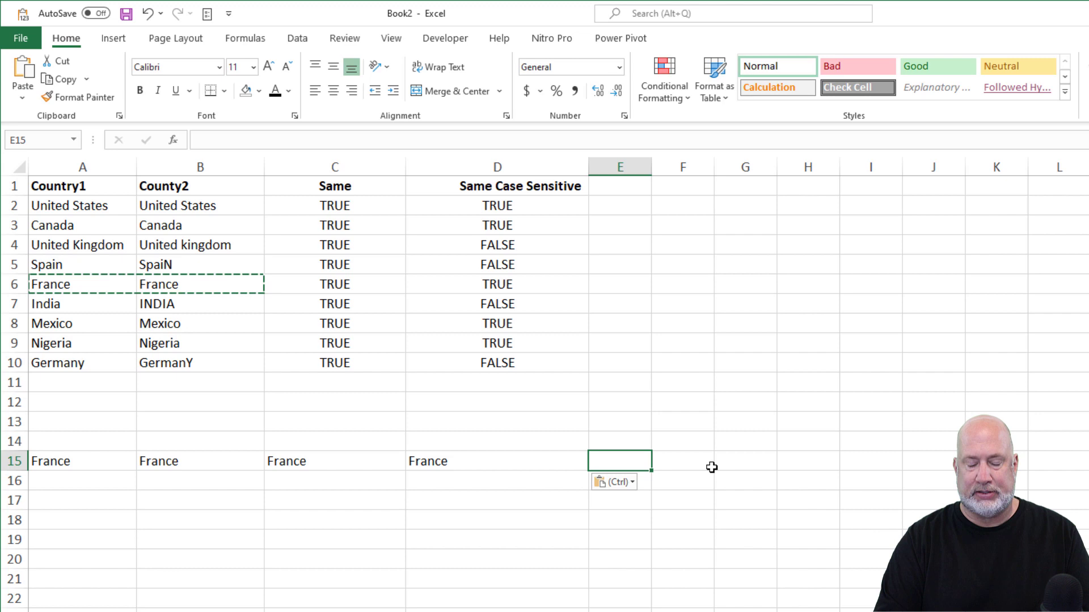
type("=")
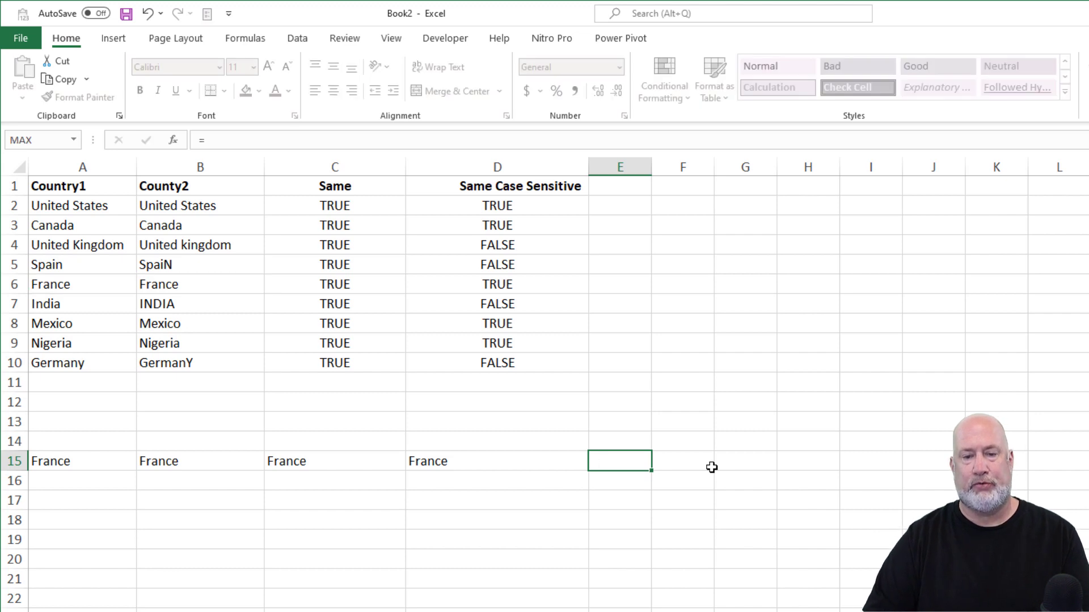
left_click(334, 205)
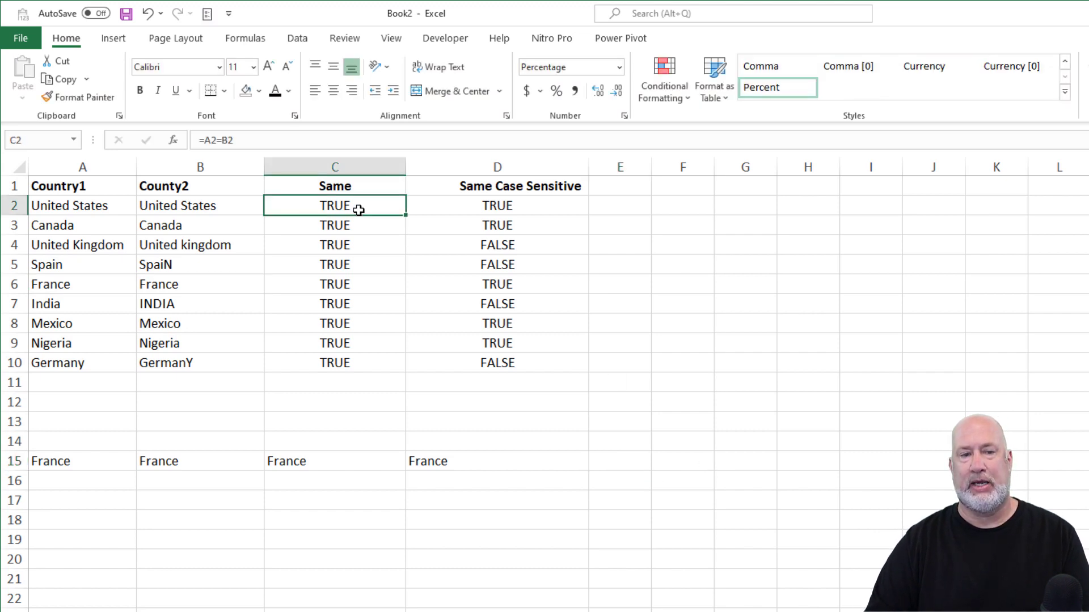
left_click(619, 460)
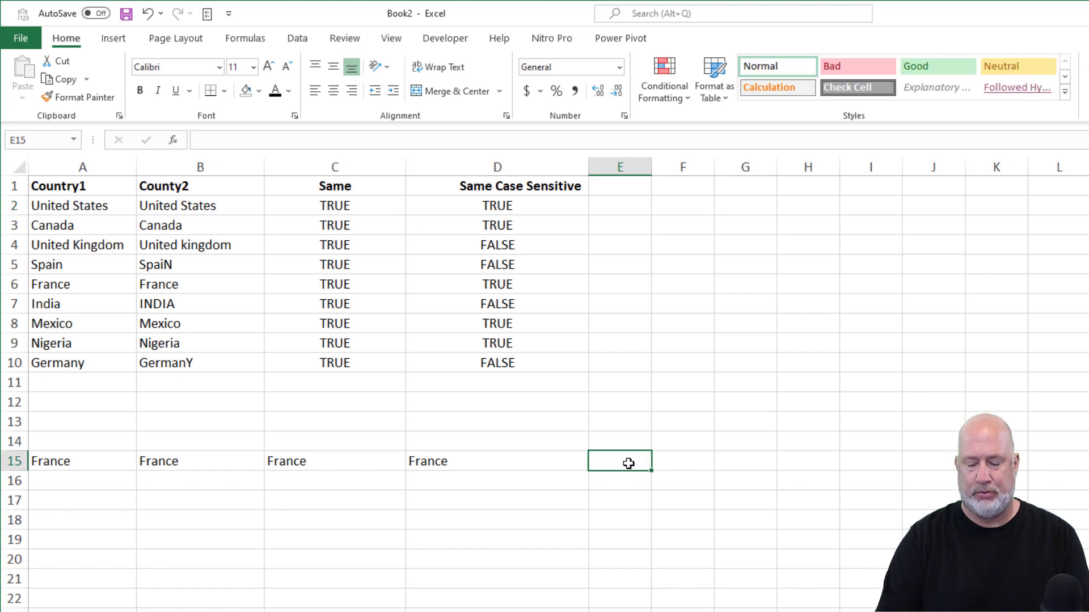
type("=A15")
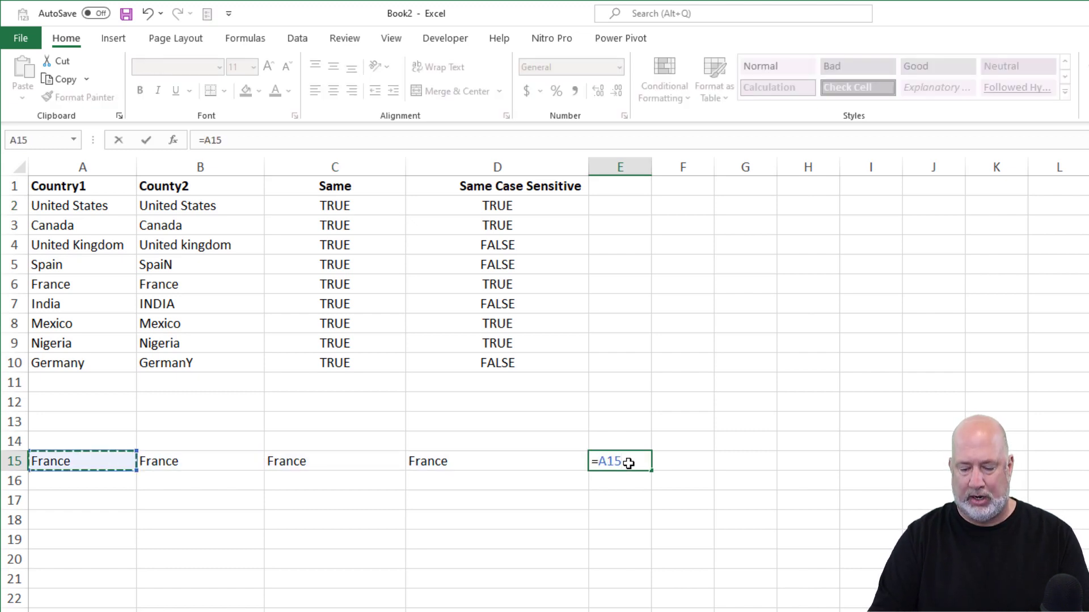
type("=B15=C15=D15")
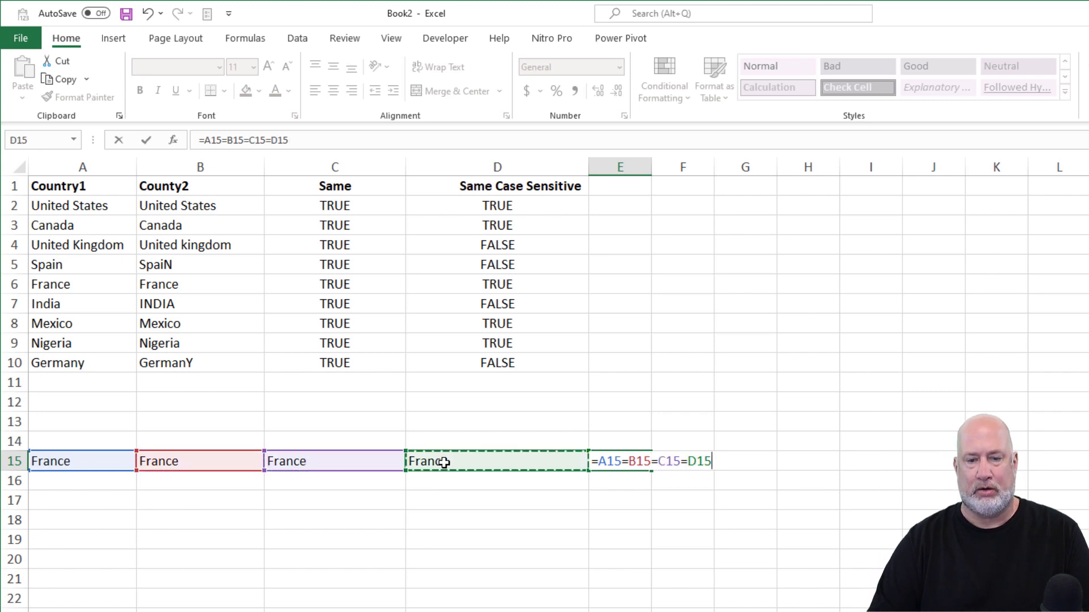
key("Return")
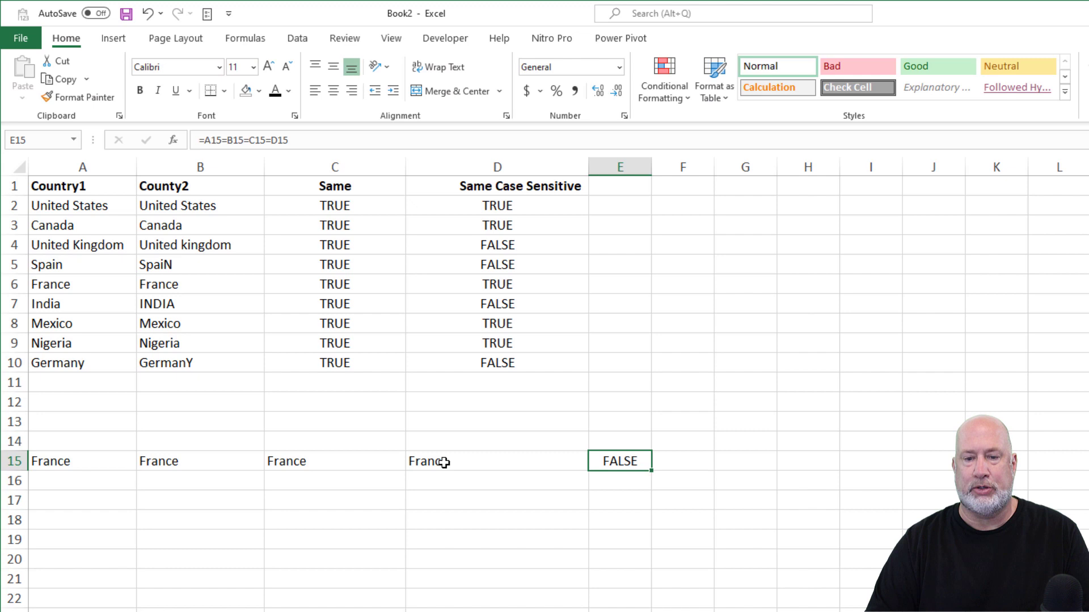
key("Delete")
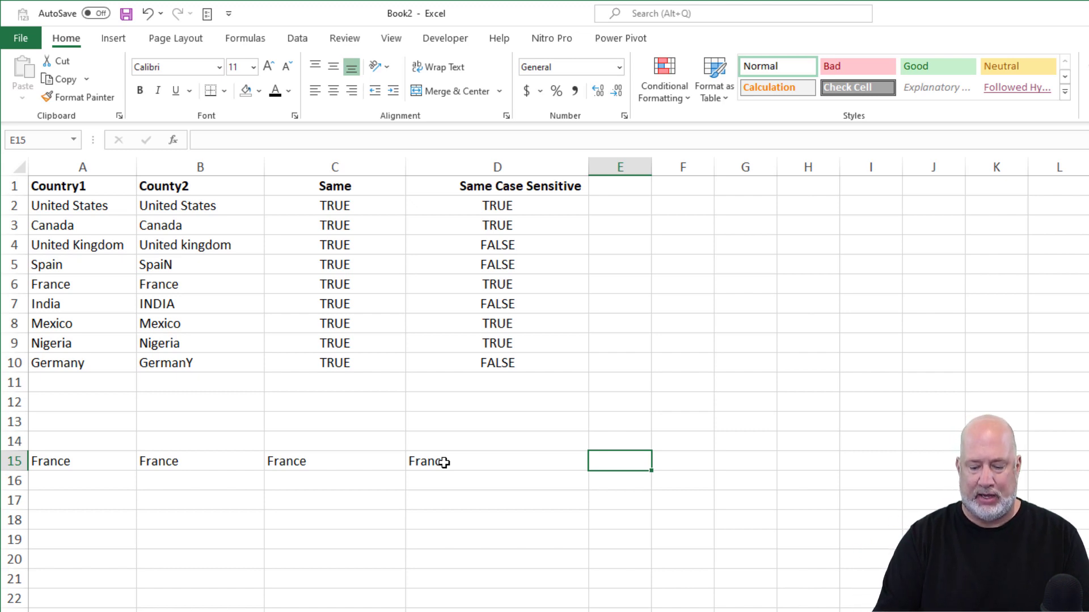
Enter =AND(A15:D15=A15) in E15 to test whether all four France cells match.
type("=AND(")
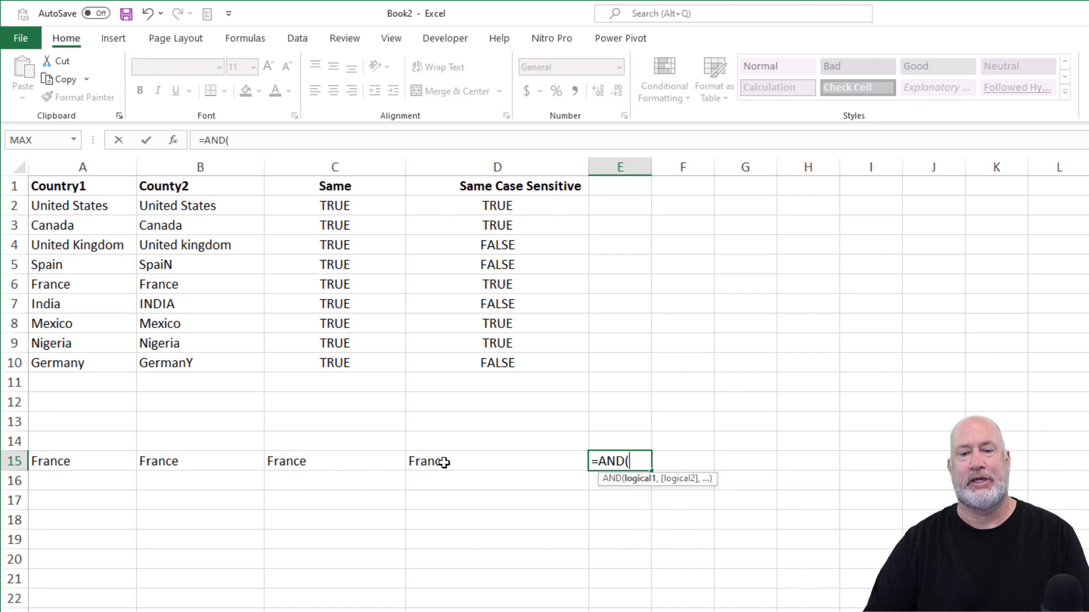
mouse_move(86, 461)
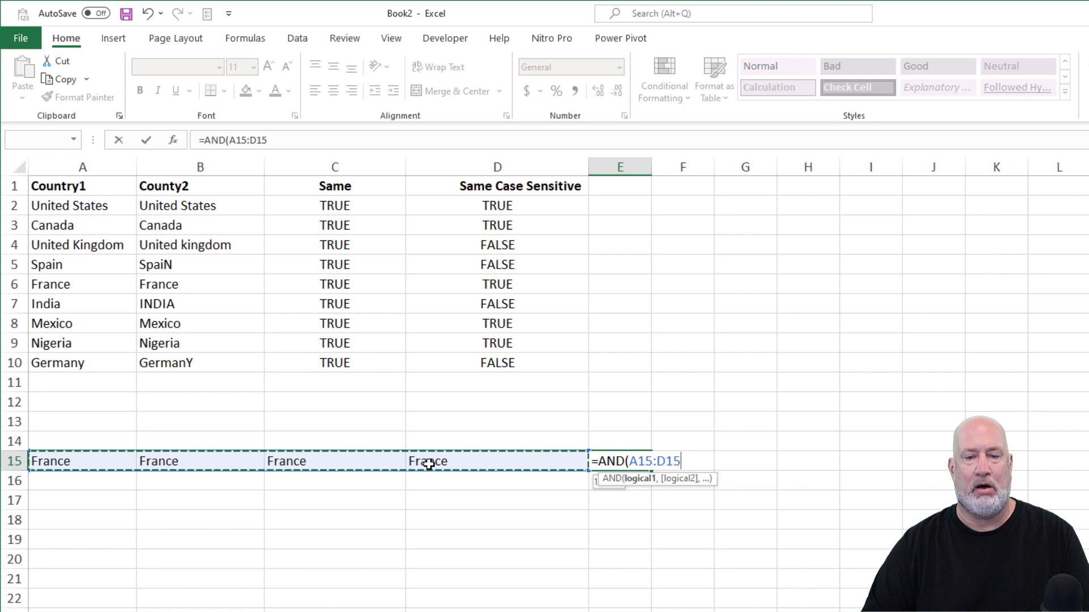
type("=")
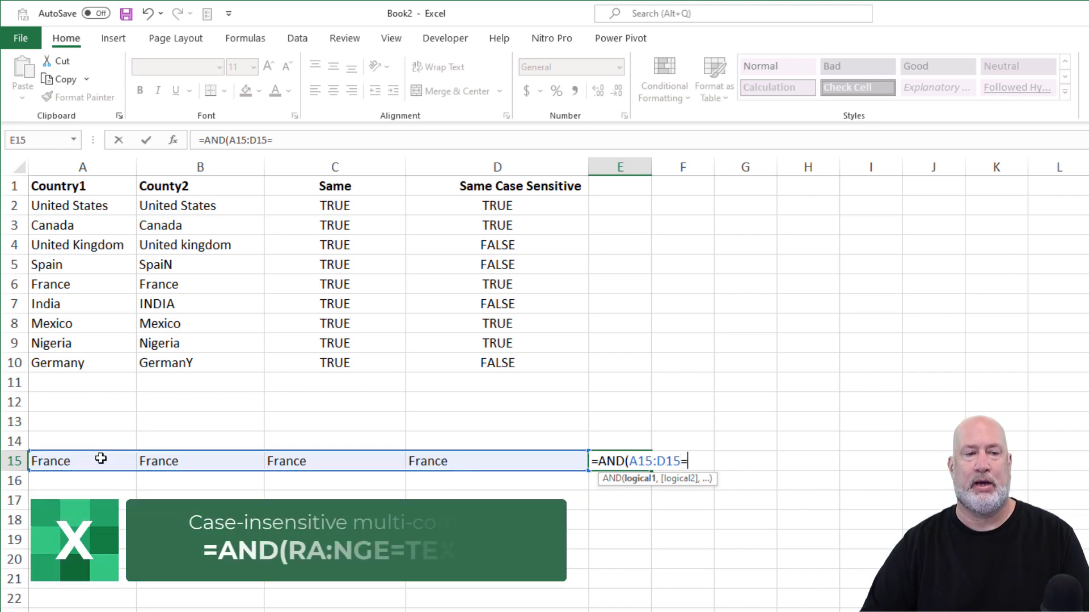
left_click(50, 460)
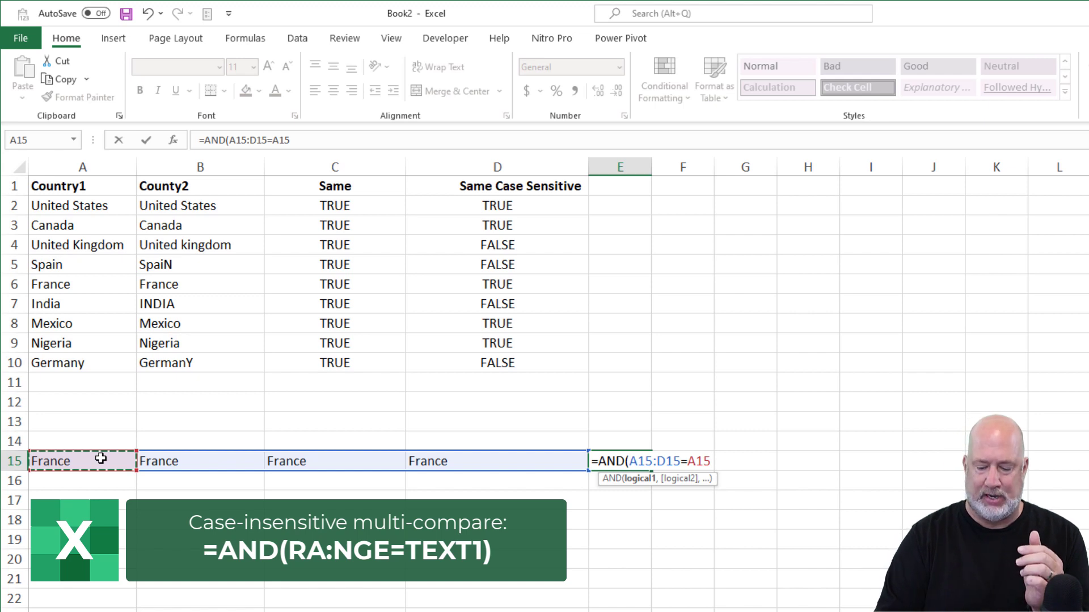
type(")")
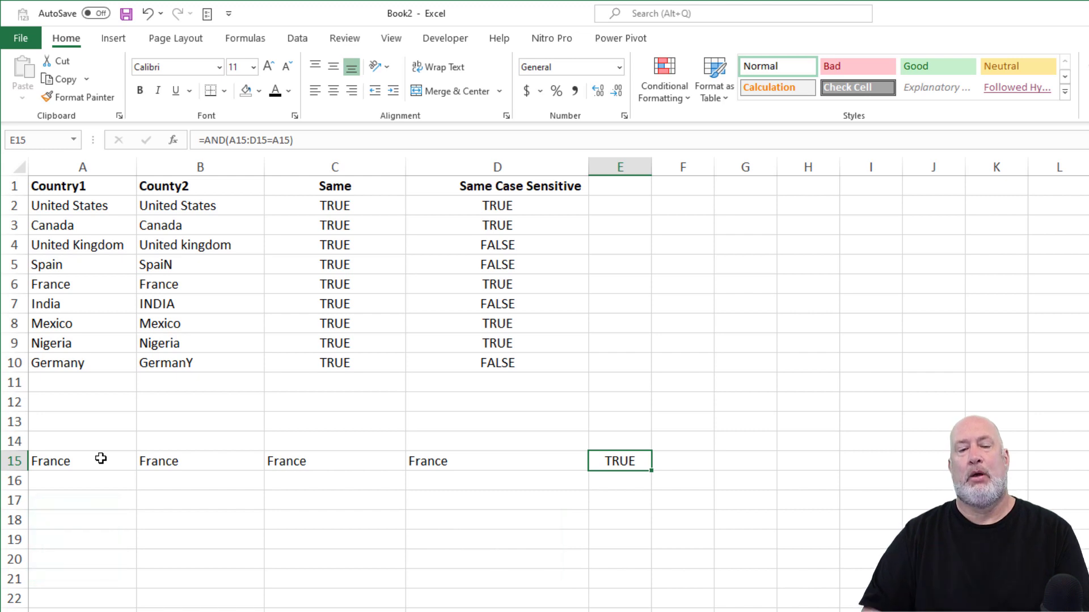
Change C15 to uppercase FRANCE and confirm E15 still returns TRUE.
left_click(334, 460)
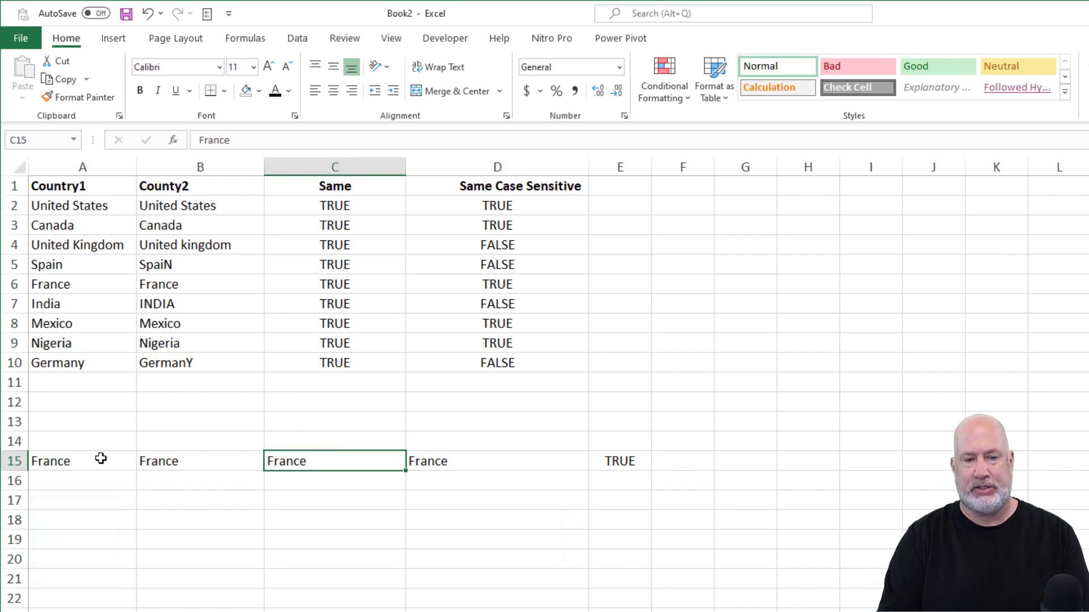
type("FRANCE")
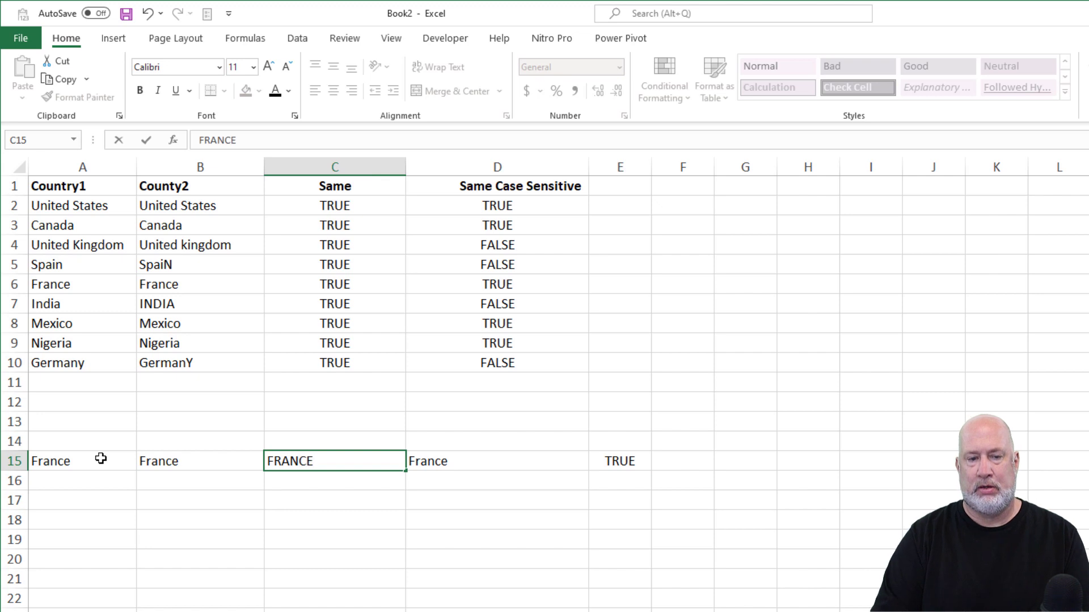
left_click(681, 461)
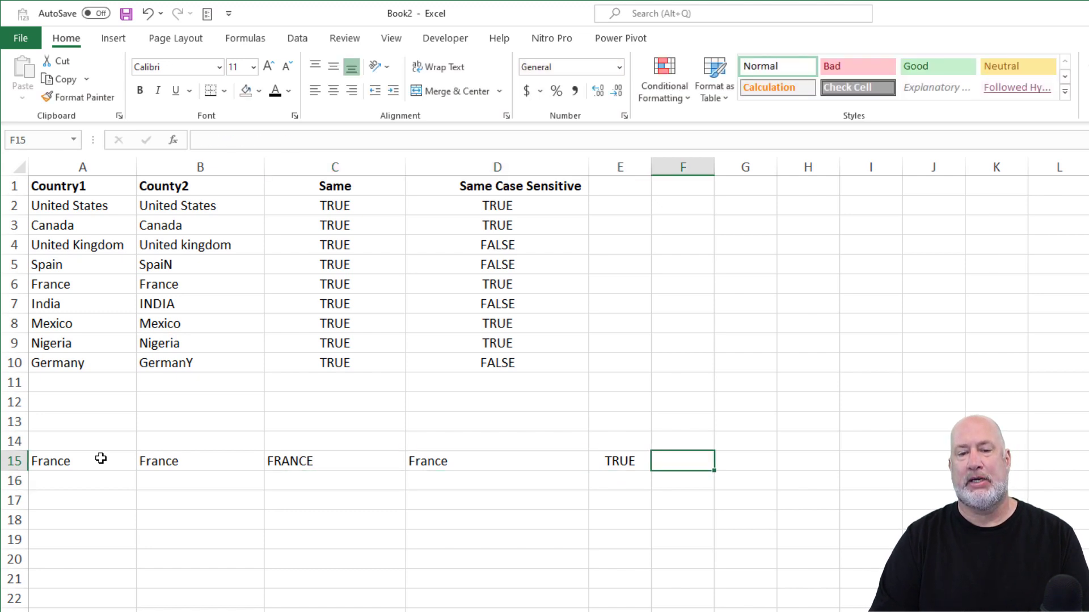
left_click(618, 460)
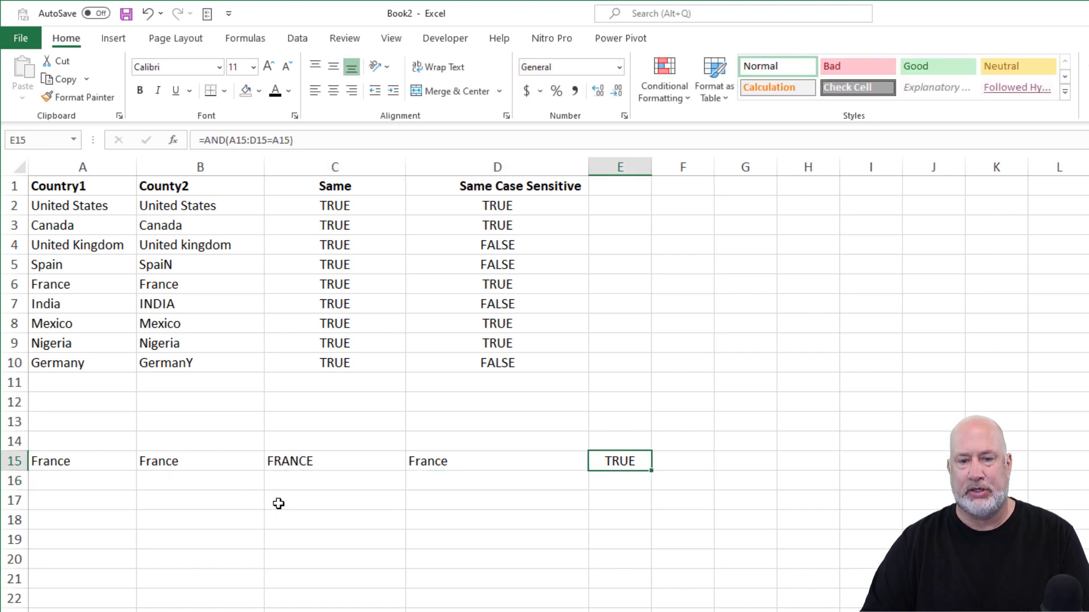
left_click(681, 460)
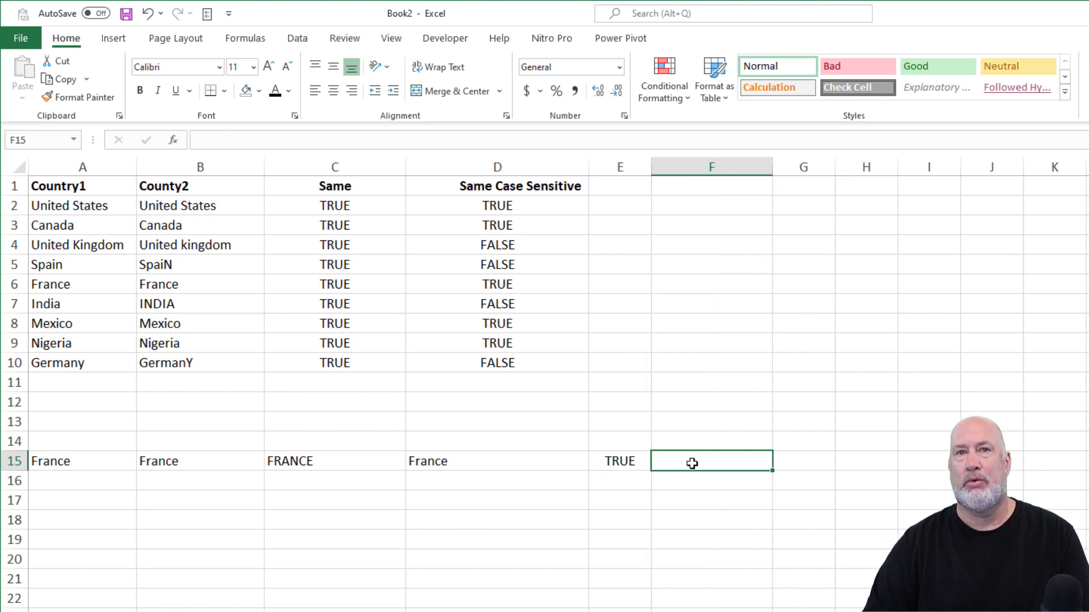
Enter =AND(EXACT(A15:D15,A15)) in F15, returning FALSE for the FRANCE row.
type("=")
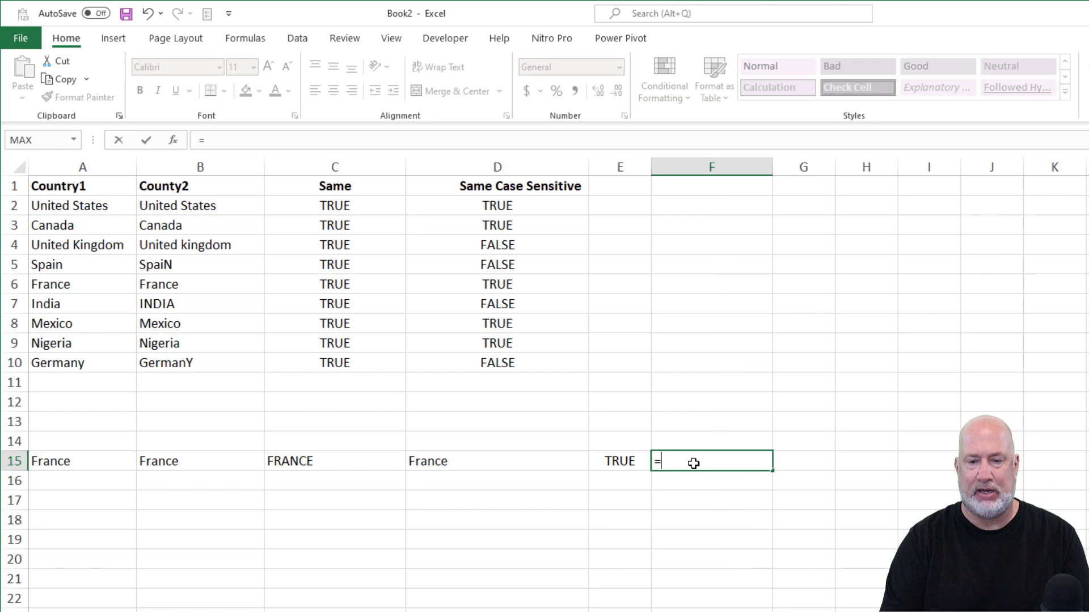
type("Exa")
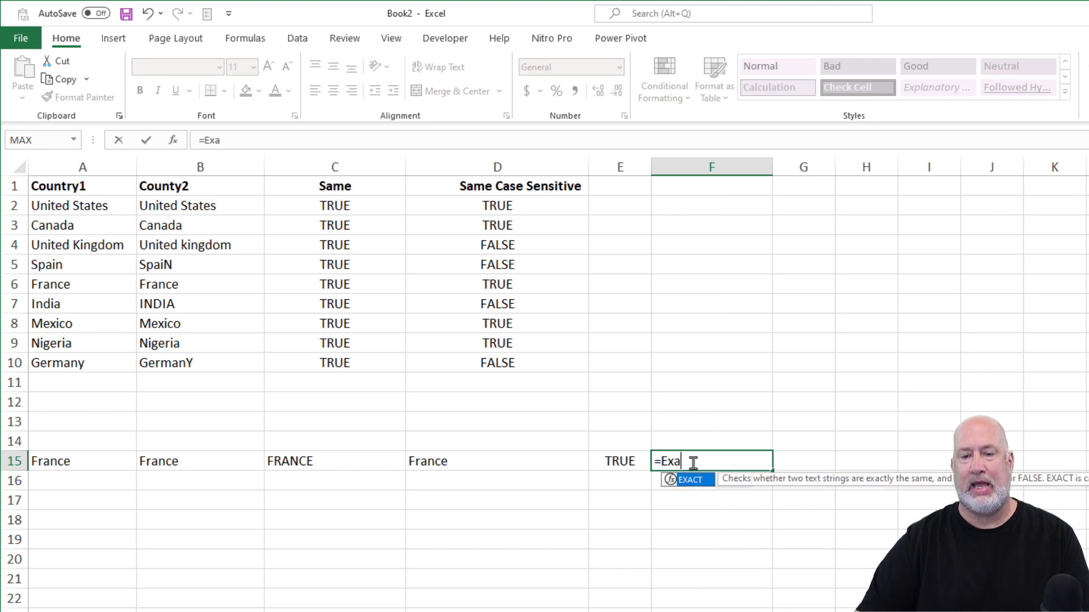
type("CT(")
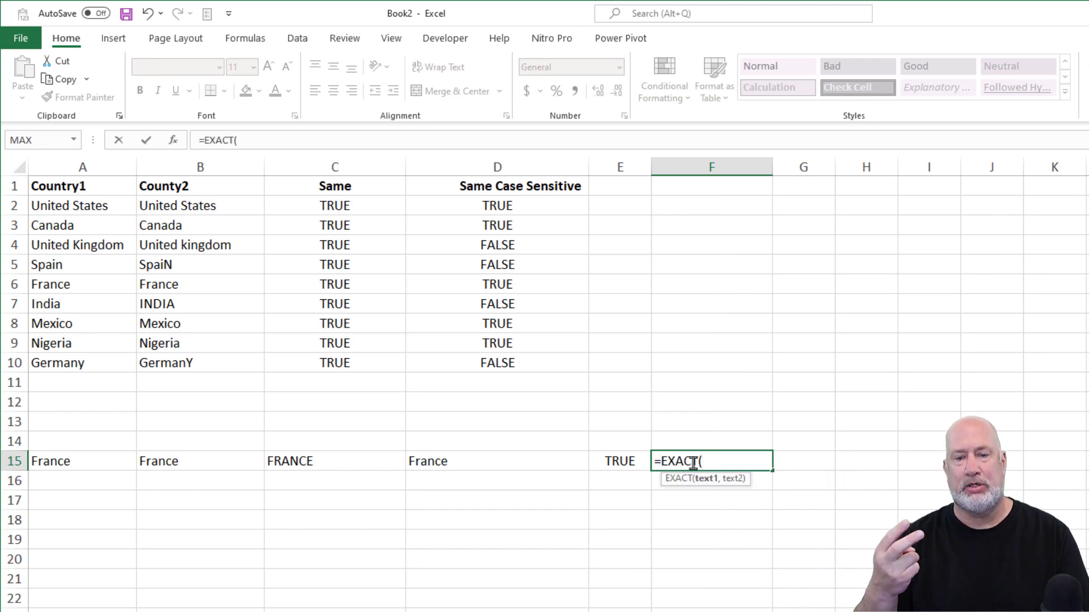
key("Backspace")
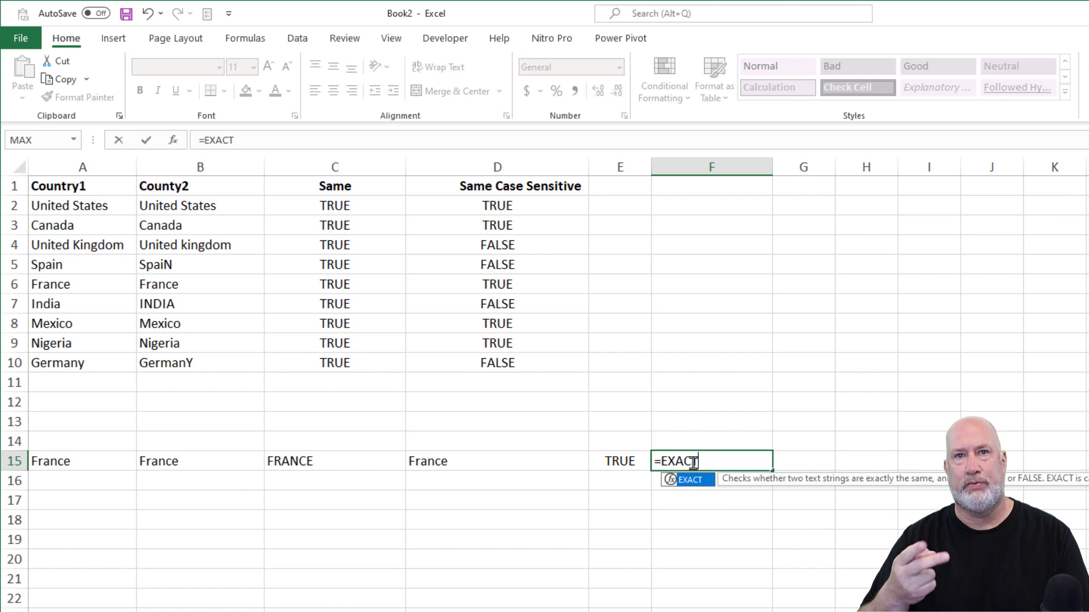
key("BackSpace")
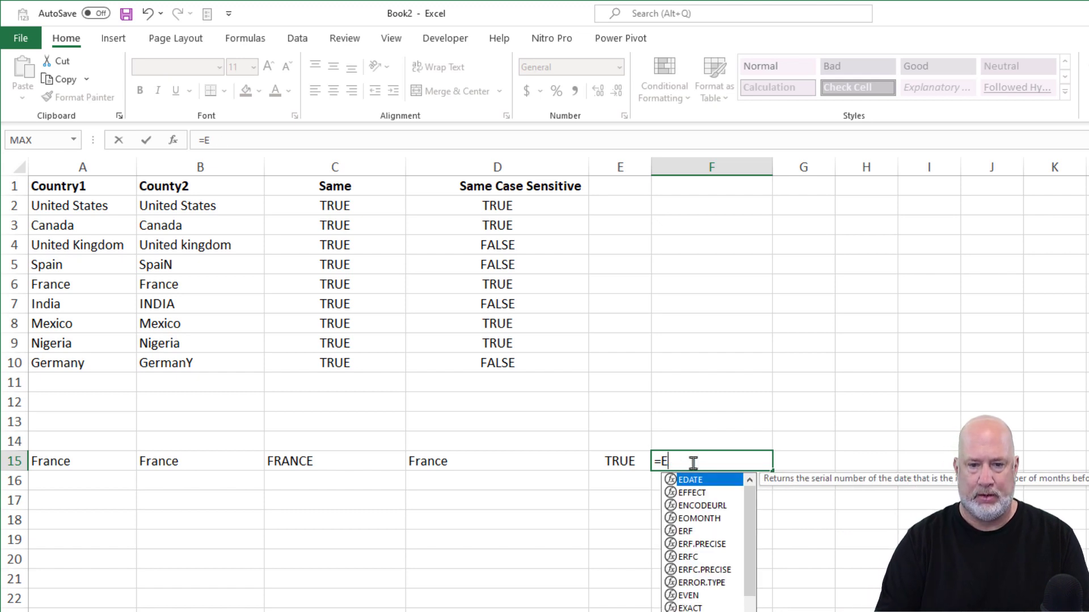
type("and(")
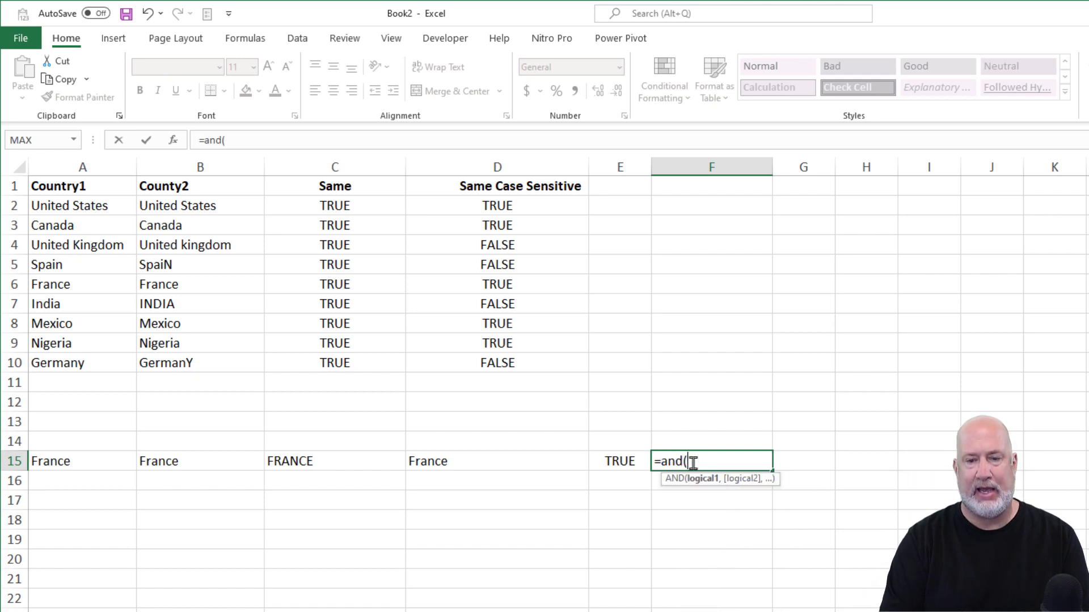
type("EXACT(A15:D15")
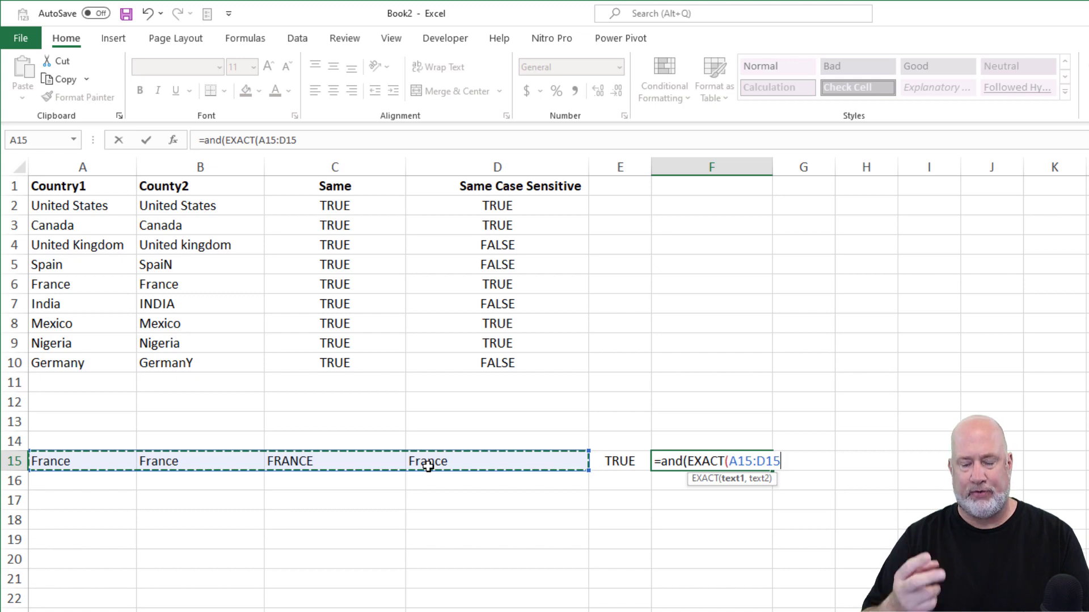
type(",")
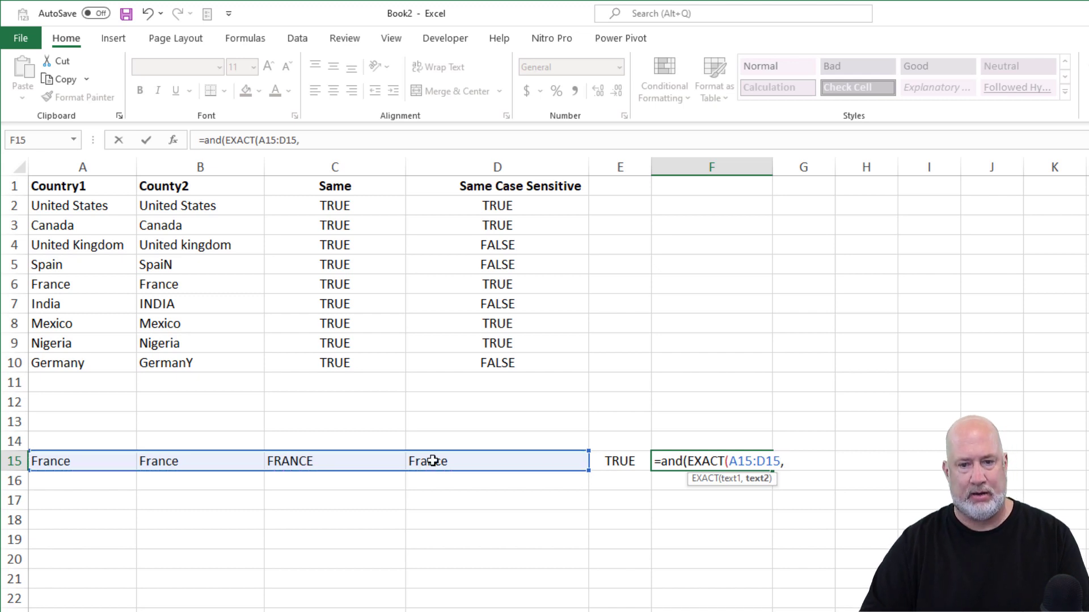
left_click(82, 461)
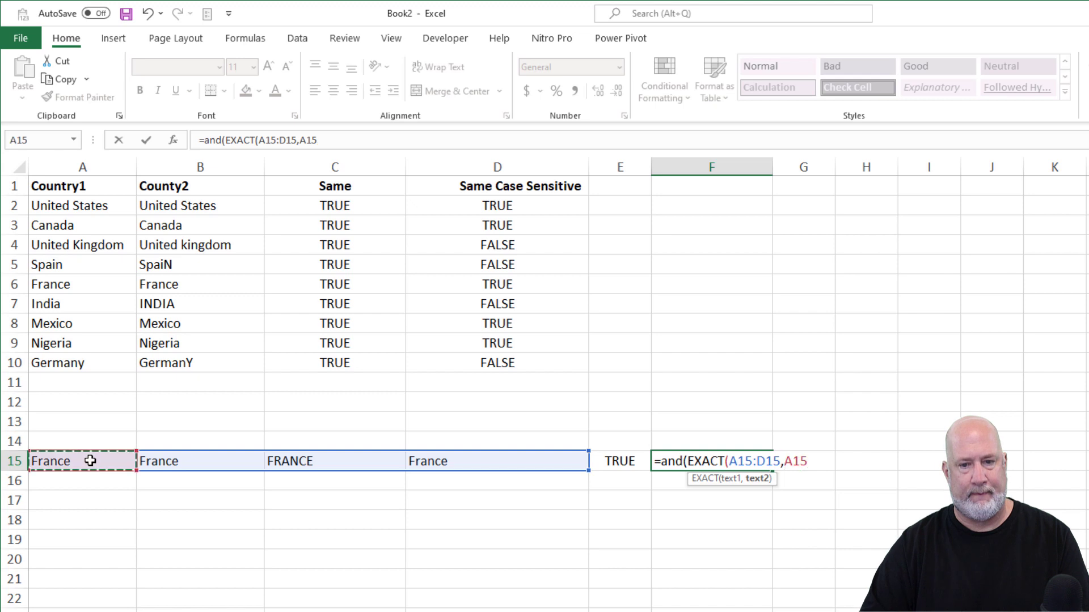
type(")")
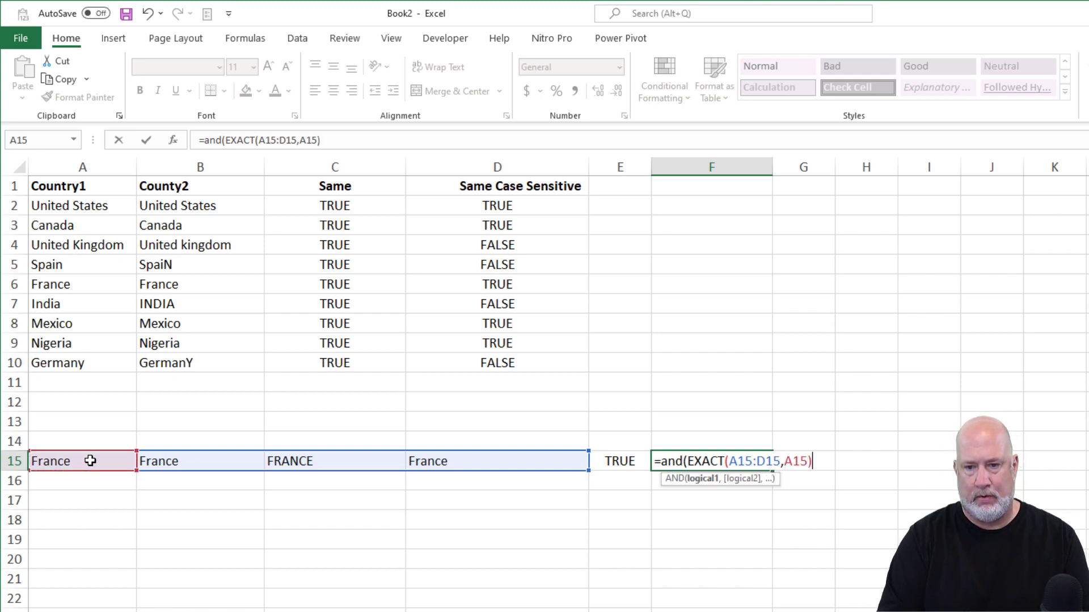
type(")")
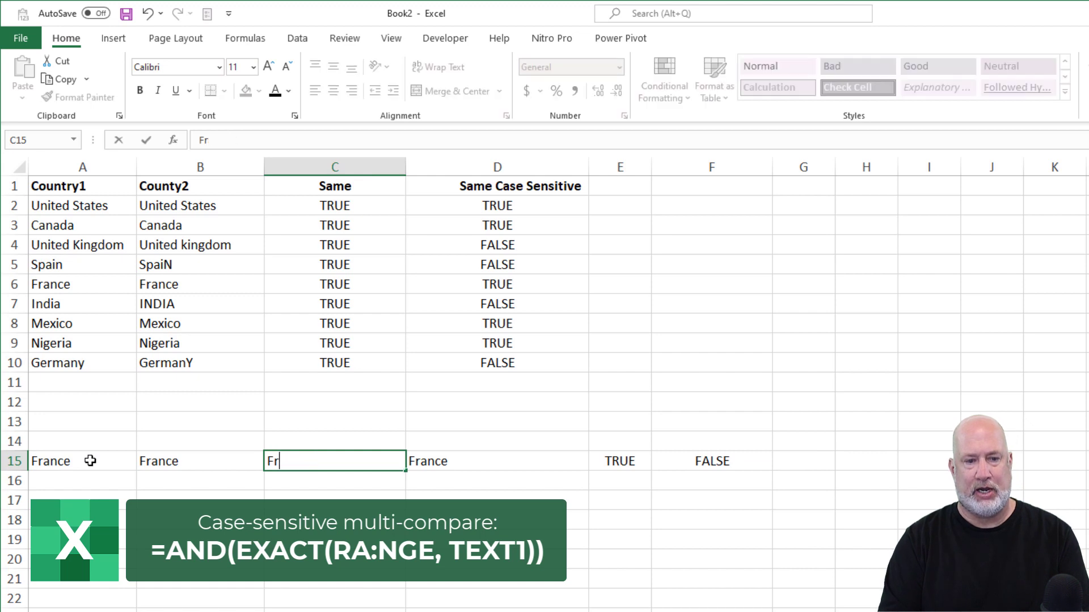
Retype C15 as France and view F15's case-sensitive check, now TRUE.
type("France")
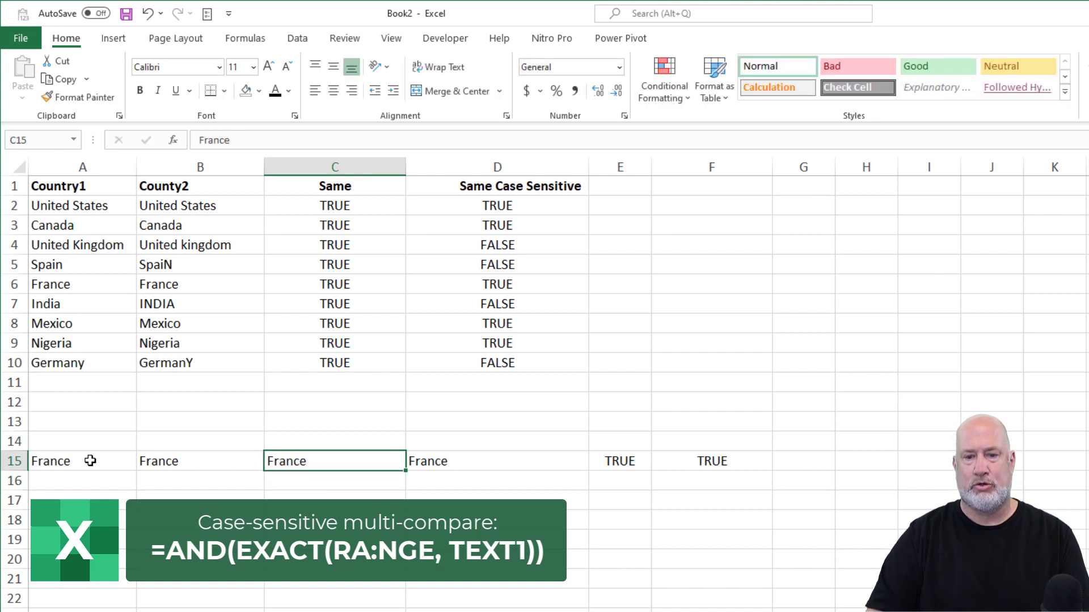
left_click(710, 460)
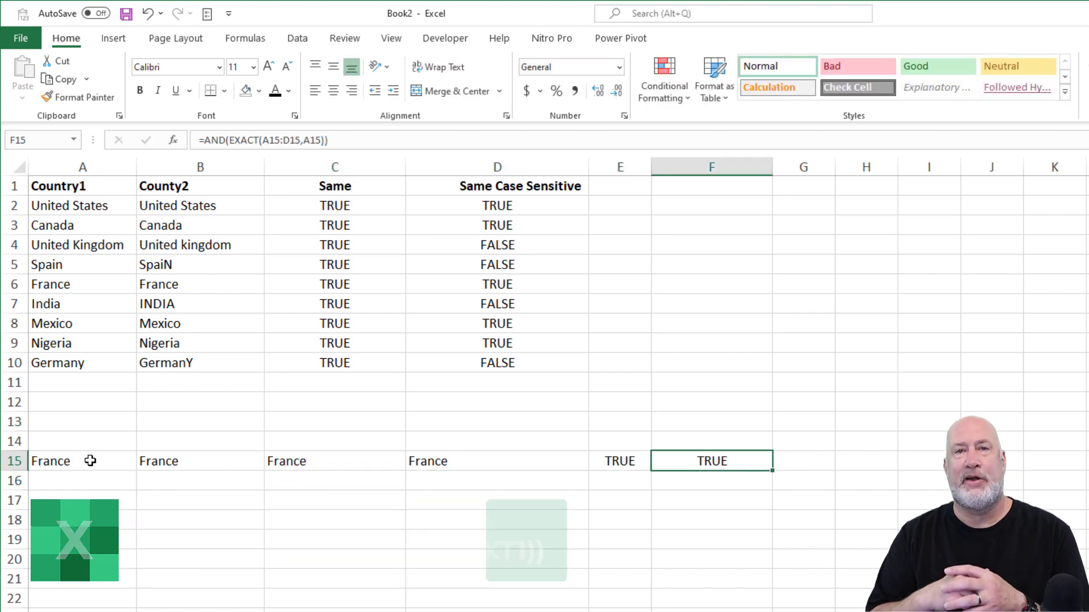